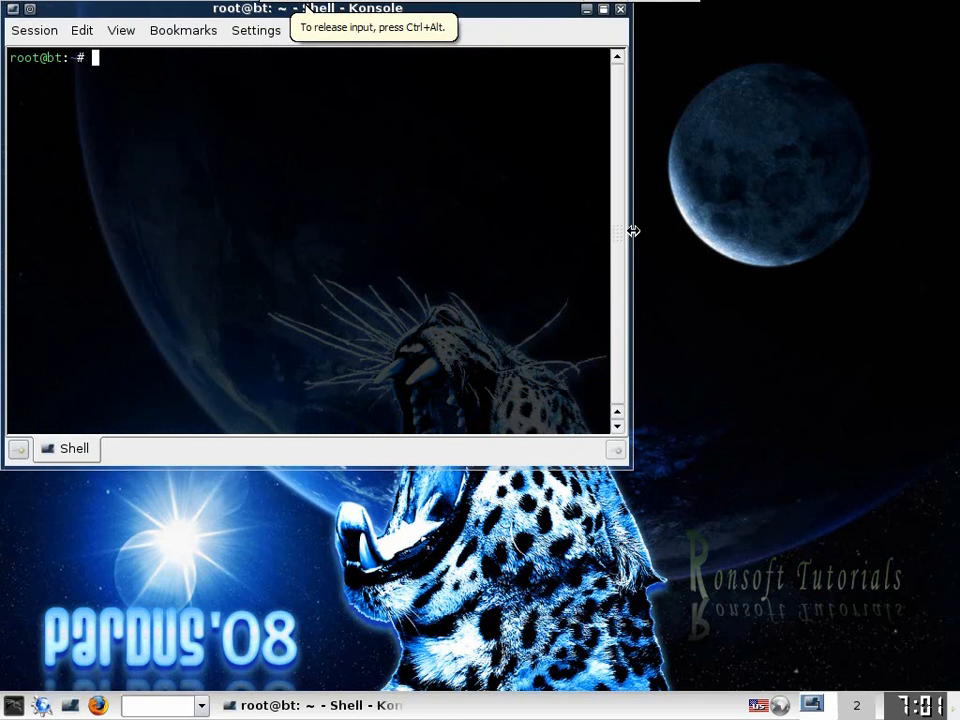
Step: Widen and center the Konsole window, then change into the Desktop folder
left_click_drag(628, 231, 855, 231)
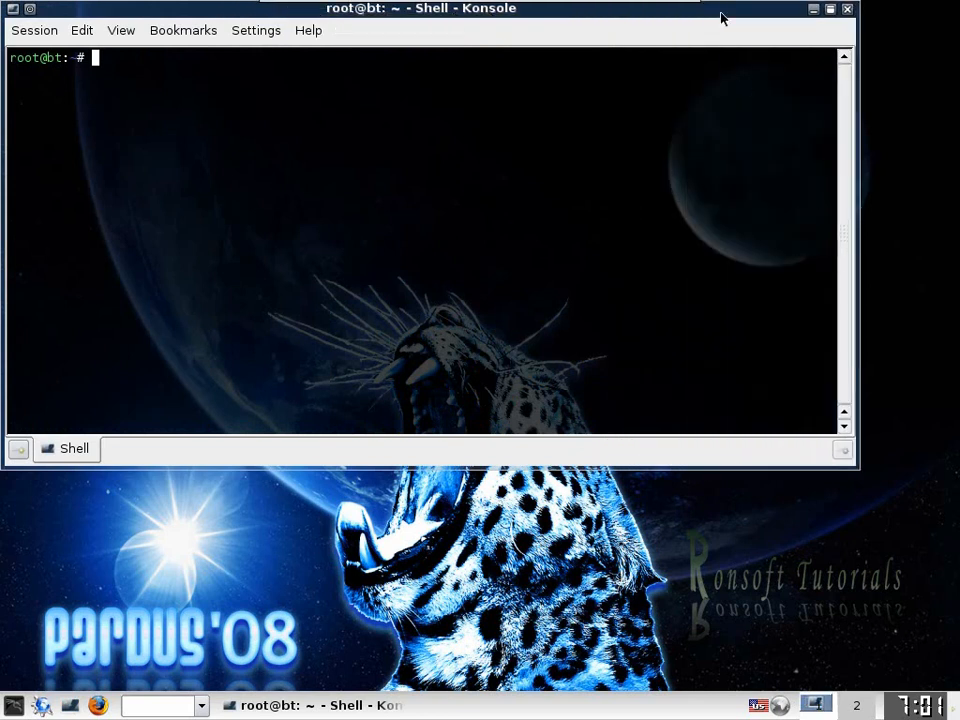
left_click_drag(420, 8, 490, 140)
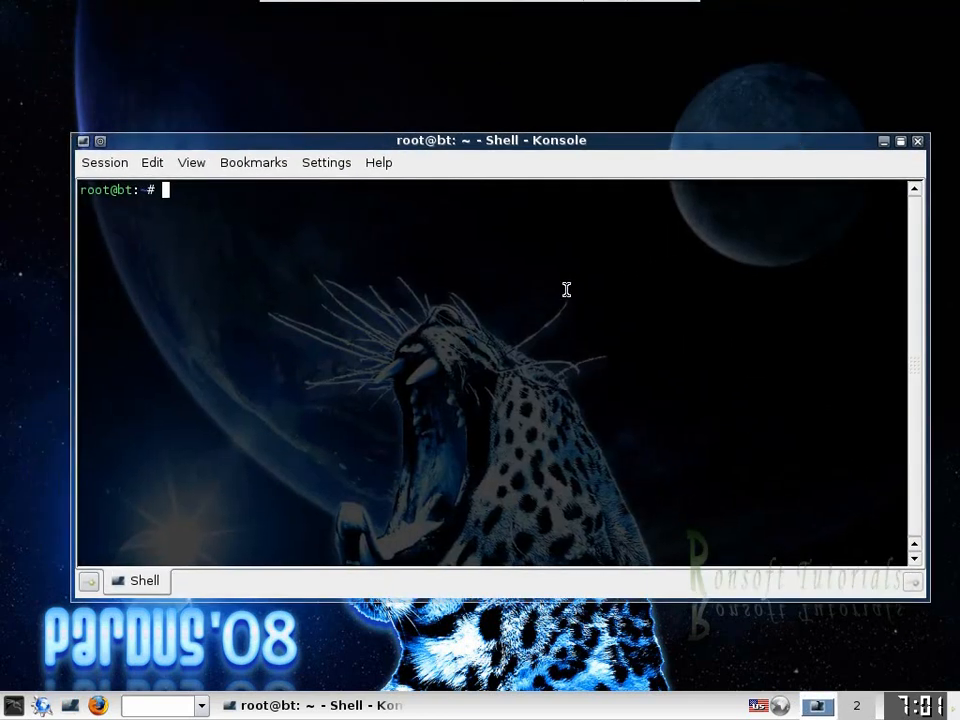
mouse_move(558, 285)
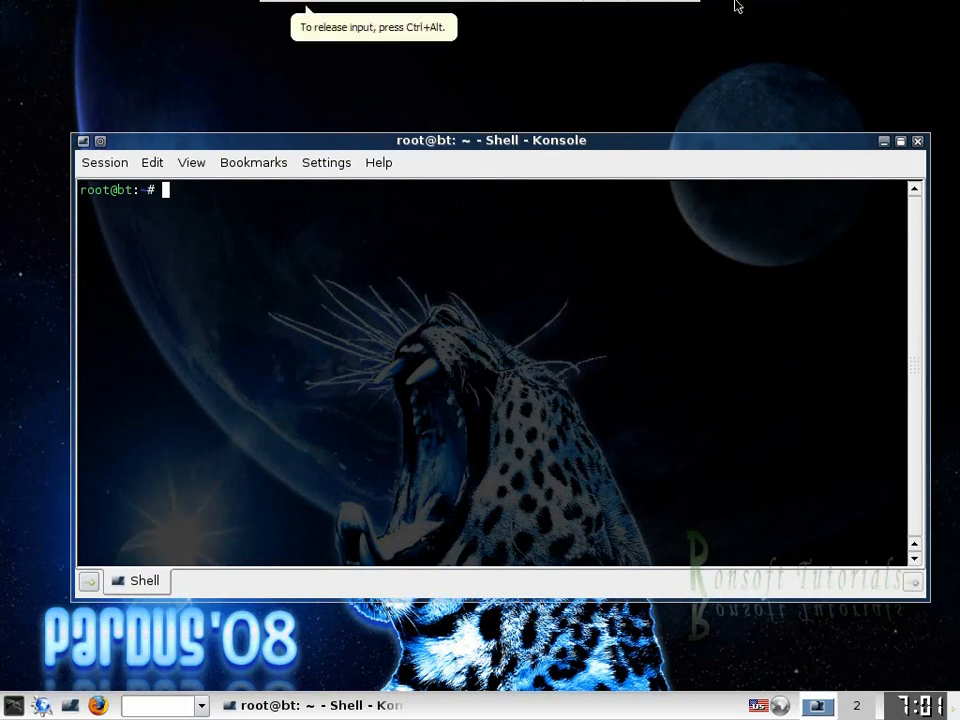
type("cd Desktop")
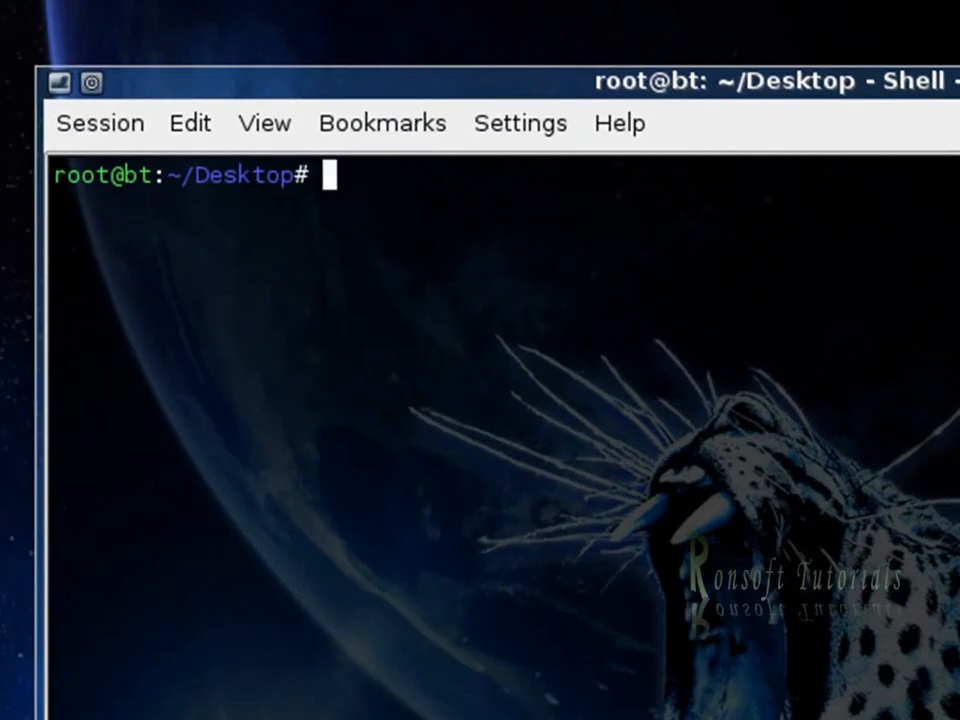
Step: Run mkdir /{spoonwep2,spoonwpa}, which reports both exist, then clear the screen
type("mkdir")
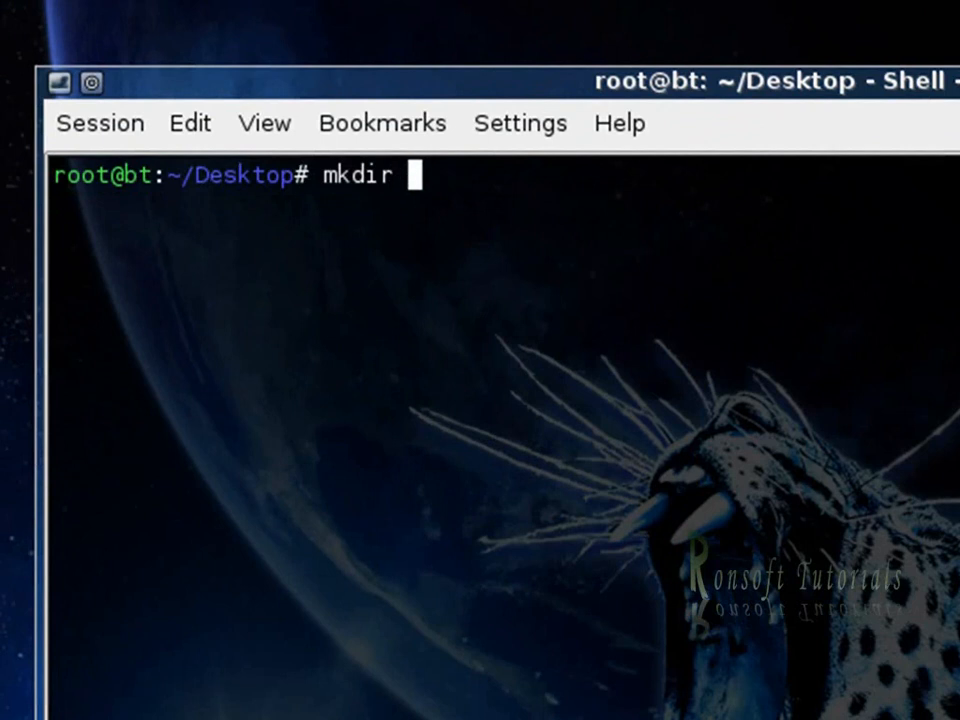
type("/{spoonwep2,")
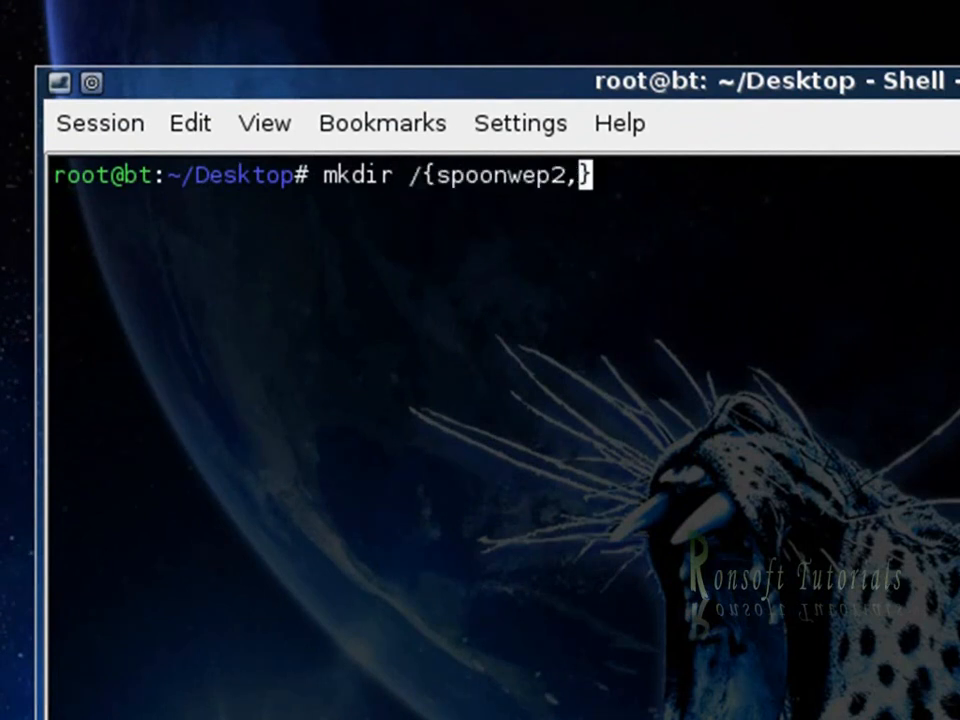
type("spoonwpa")
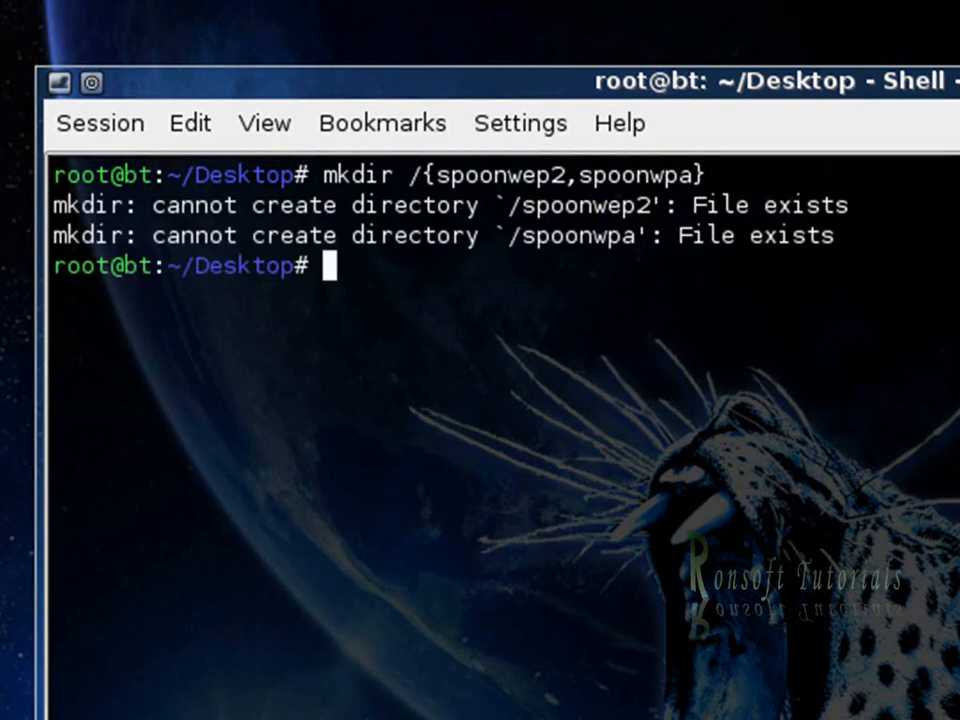
type("c")
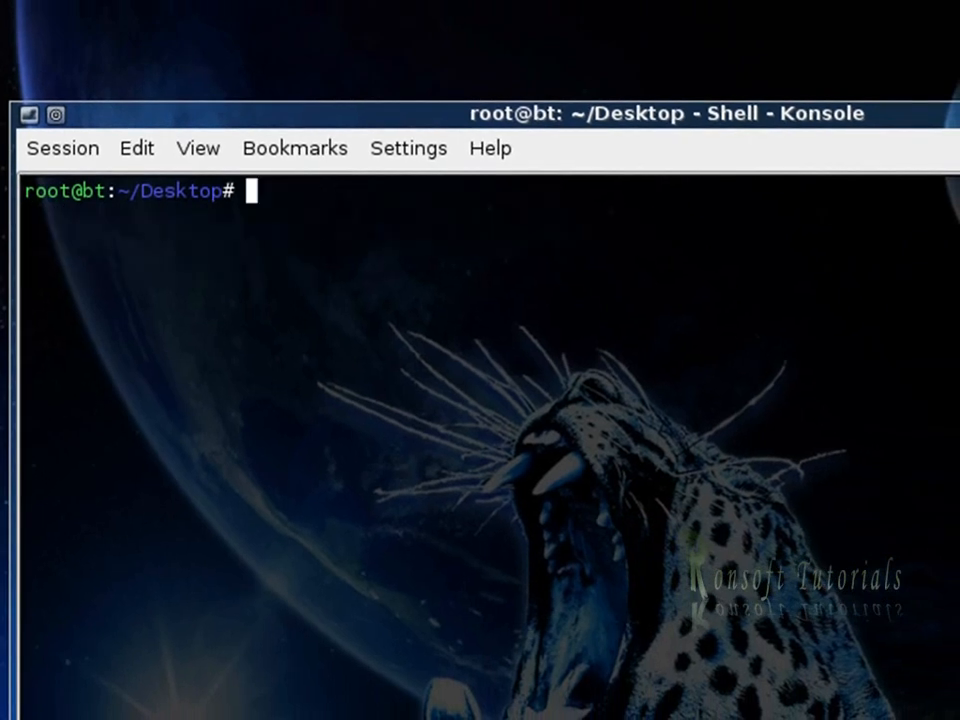
Step: Download SWPA.lzm, open a second shell session, and start downloading spoonwep2.lzm
type("wget hxxp://shamanvirtuel.googlepages.com/SWPA.lzm")
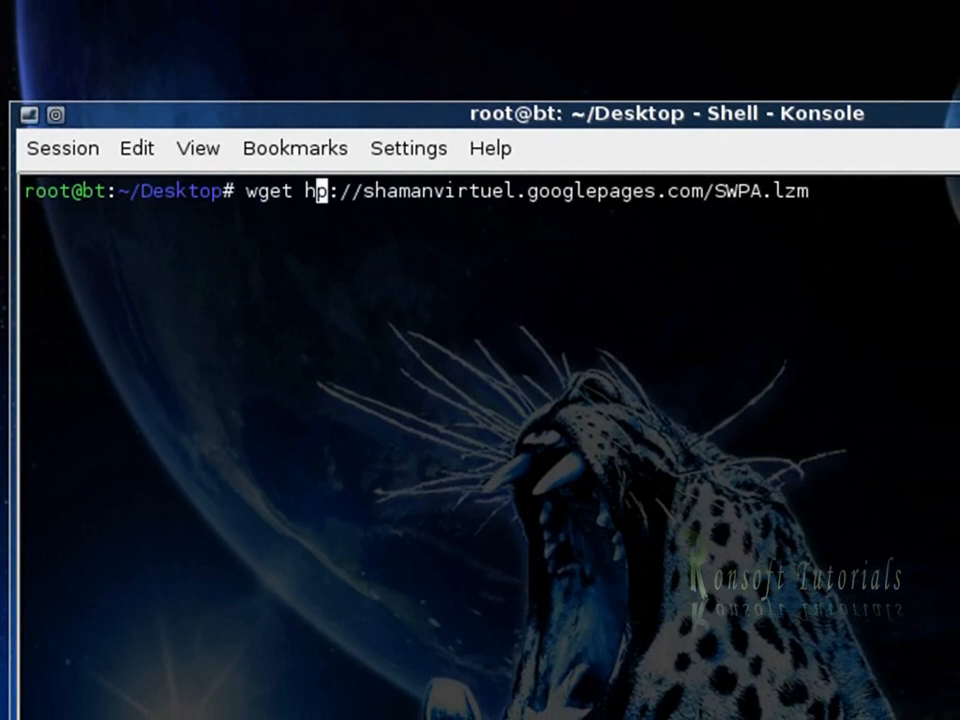
type("tt")
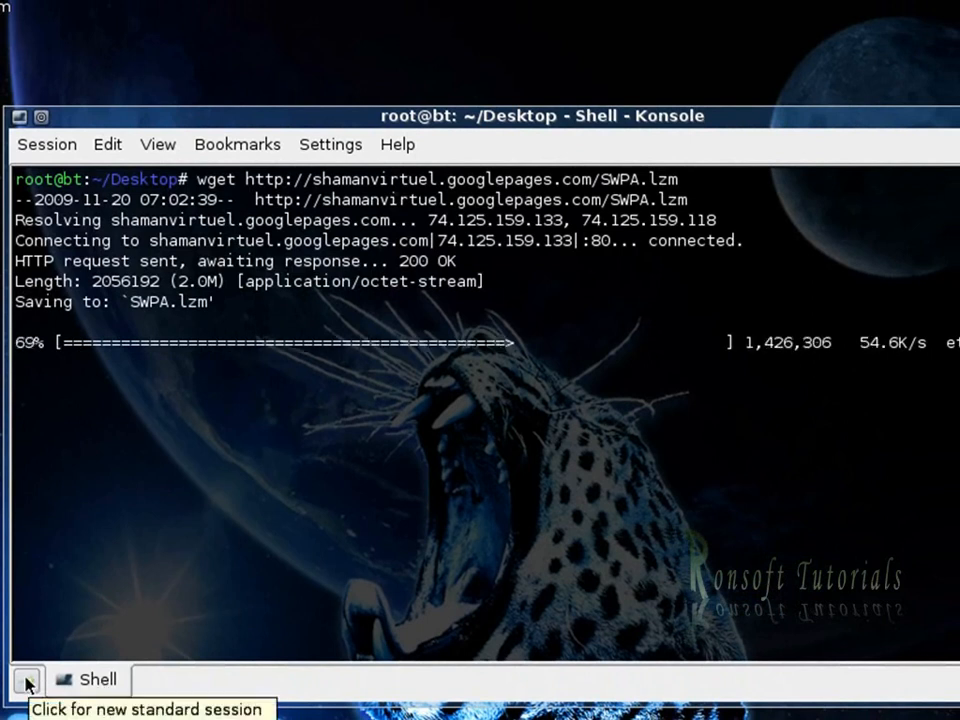
left_click(28, 679)
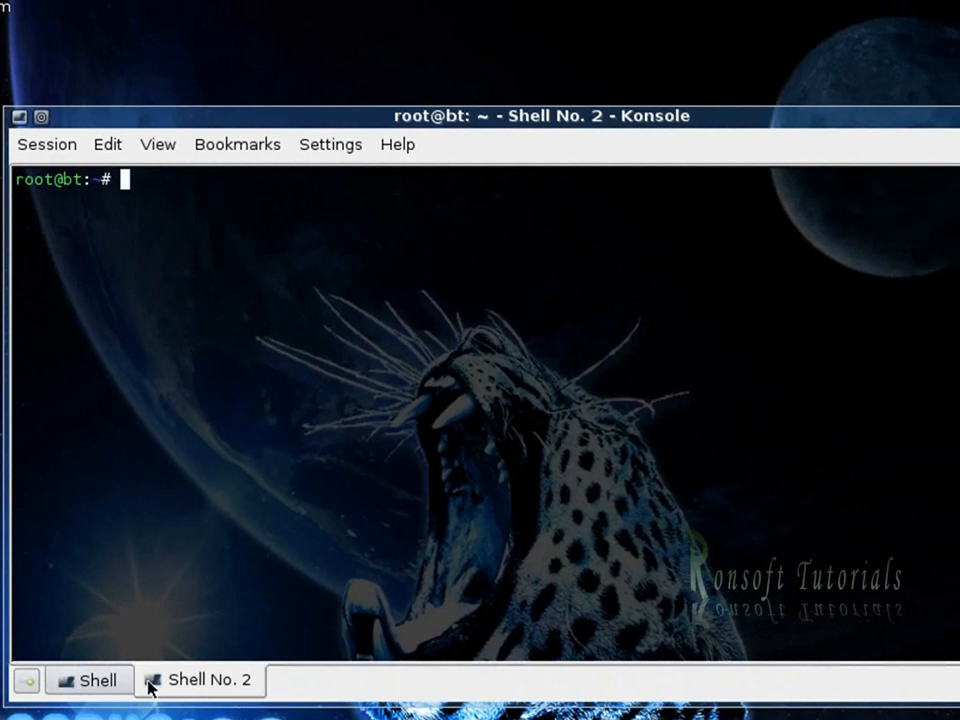
type("wget http://shamanvirtuel.googlepages.com/SWPA.lzm")
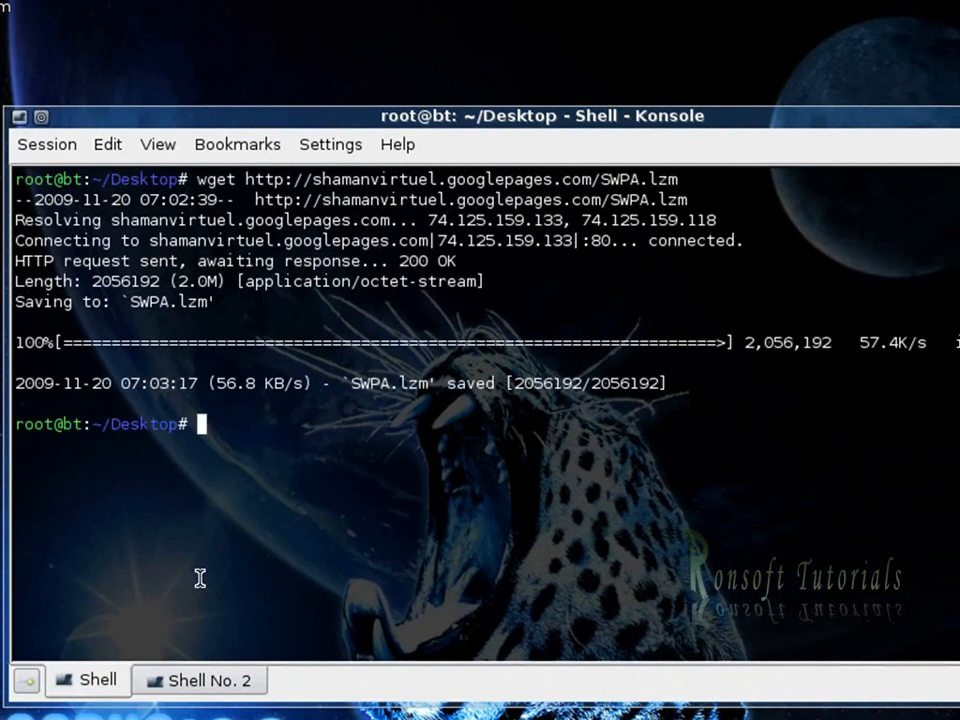
type("wget hxxp://neovortex.kodings.googlepages.com/spoonwep2.lzm")
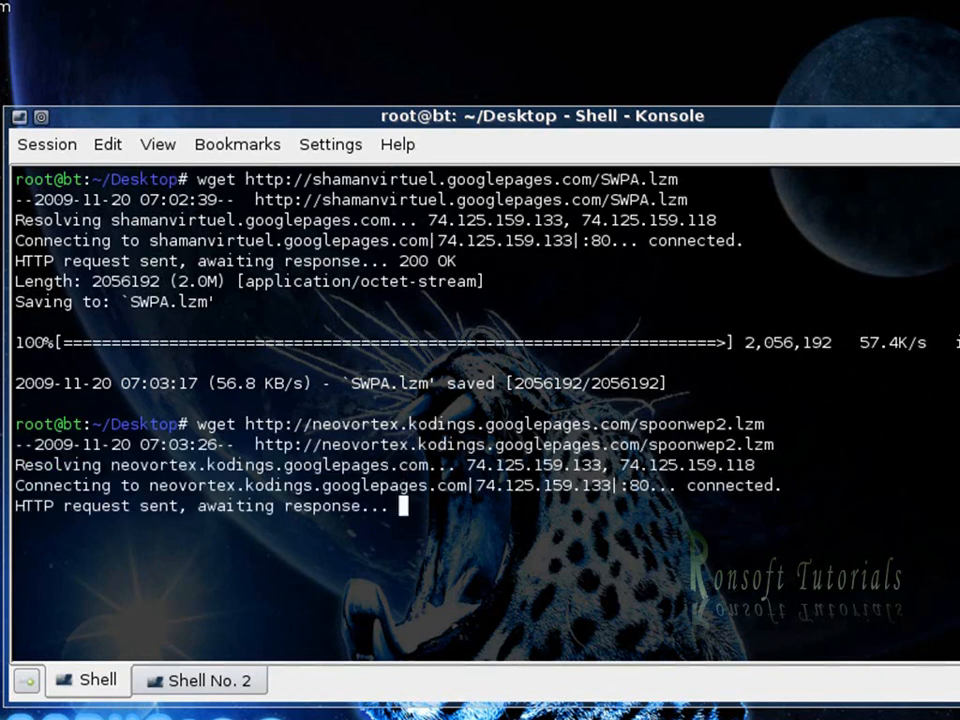
Step: In the second shell, go to Desktop and extract SWPA.lzm into /spoonwpa with lzm2dir
left_click(198, 680)
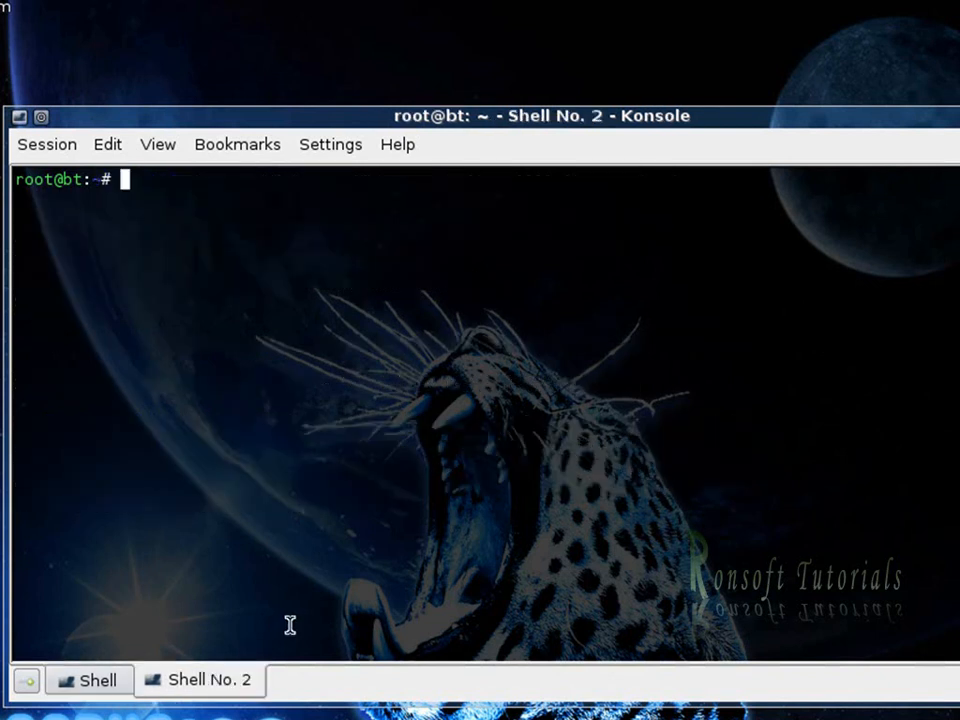
type("cd Deskto")
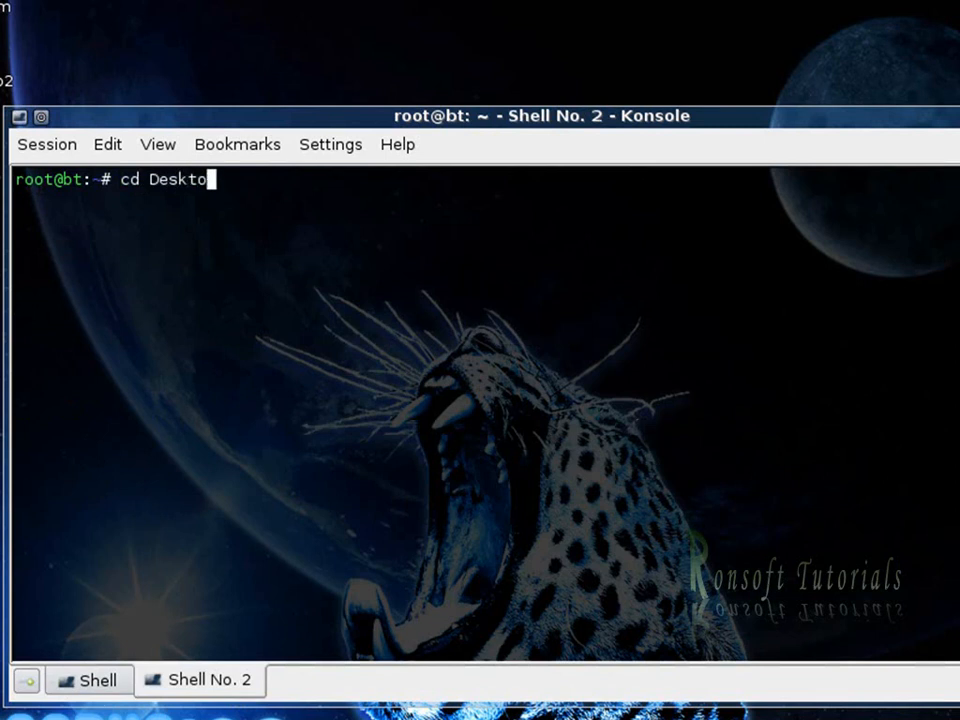
type("clear")
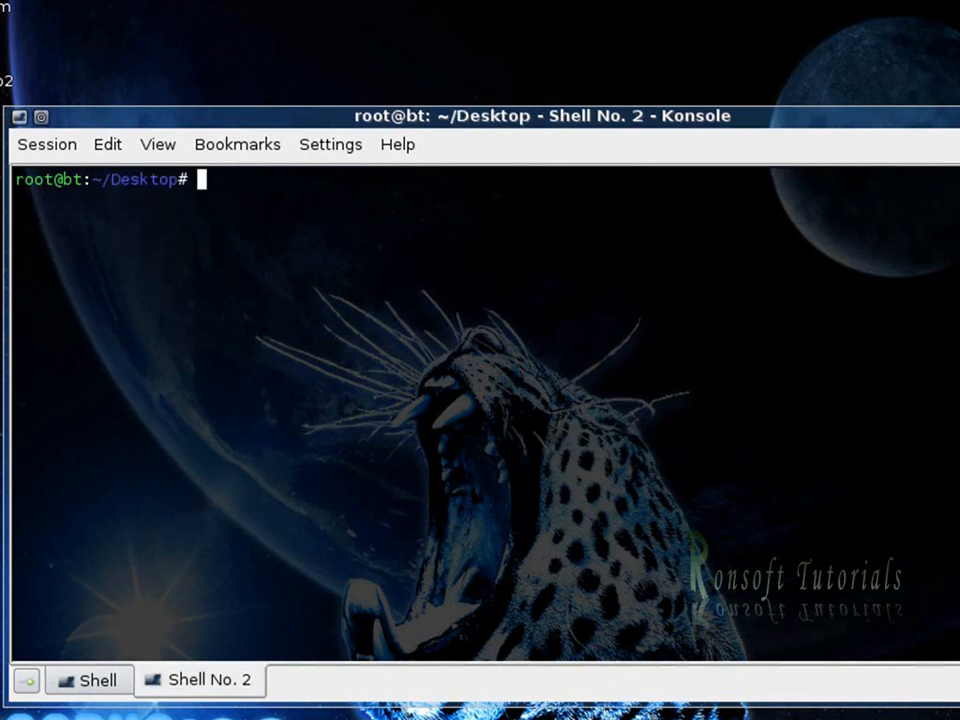
type("l")
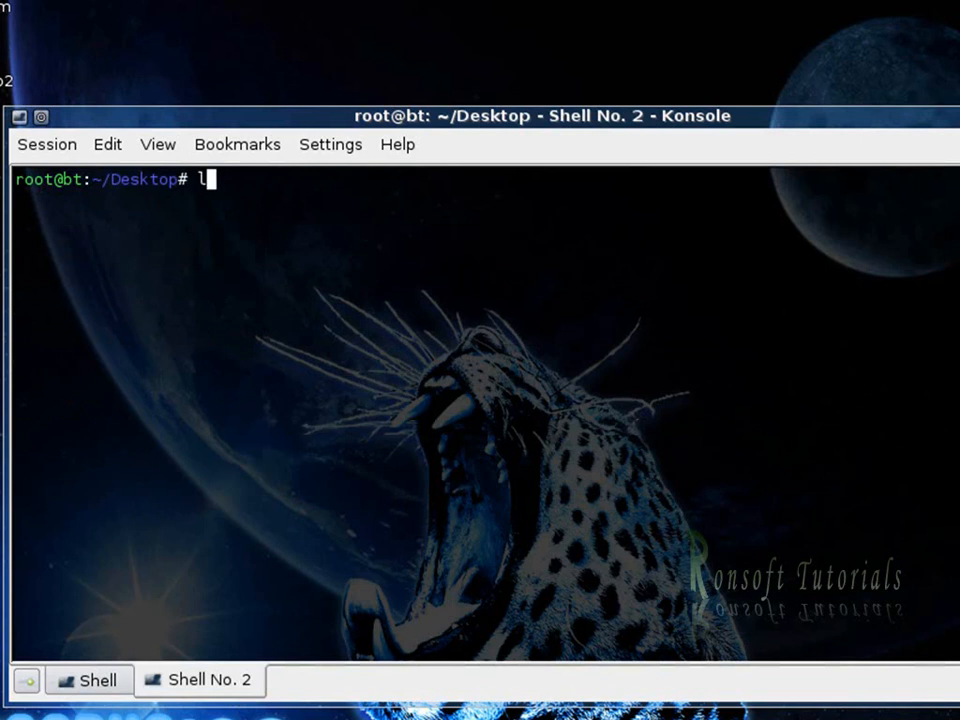
type("zm")
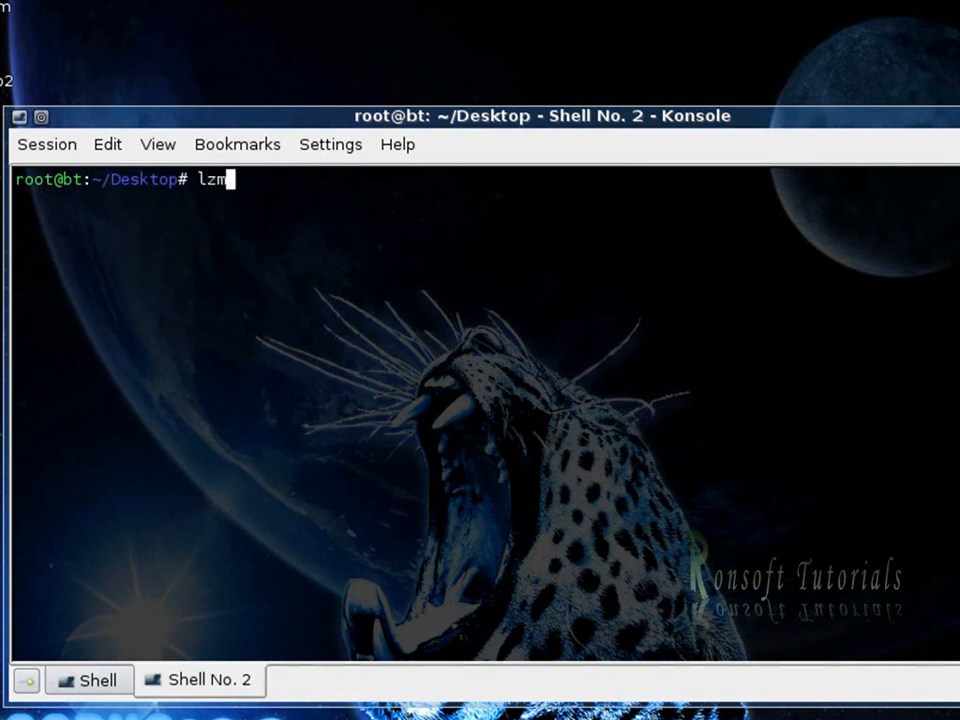
type("2dir")
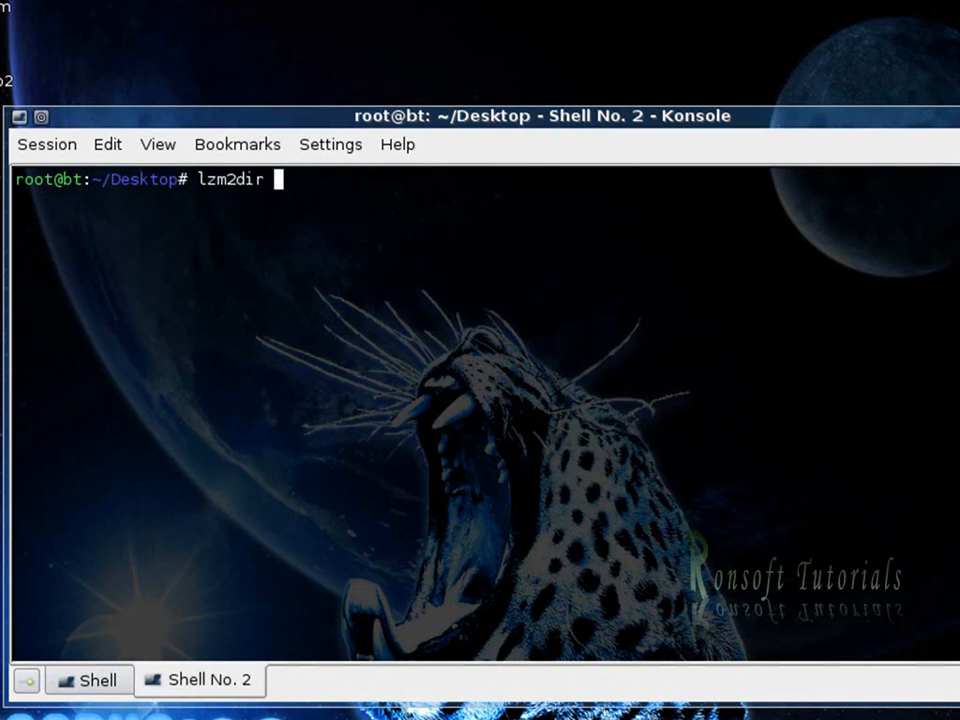
type("SWPA")
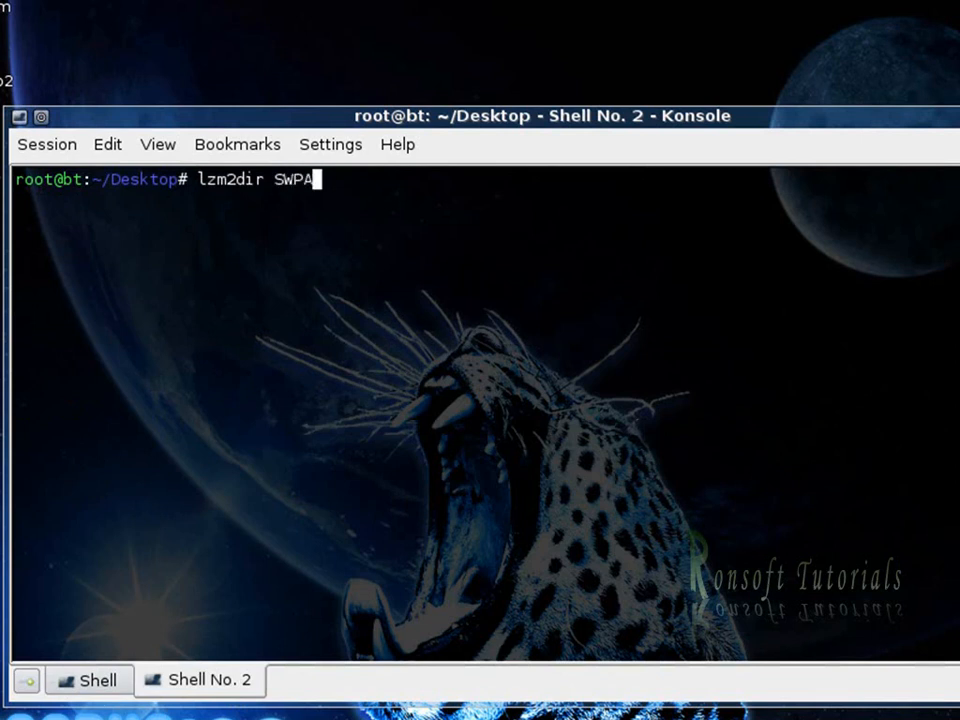
type(".lzm /s")
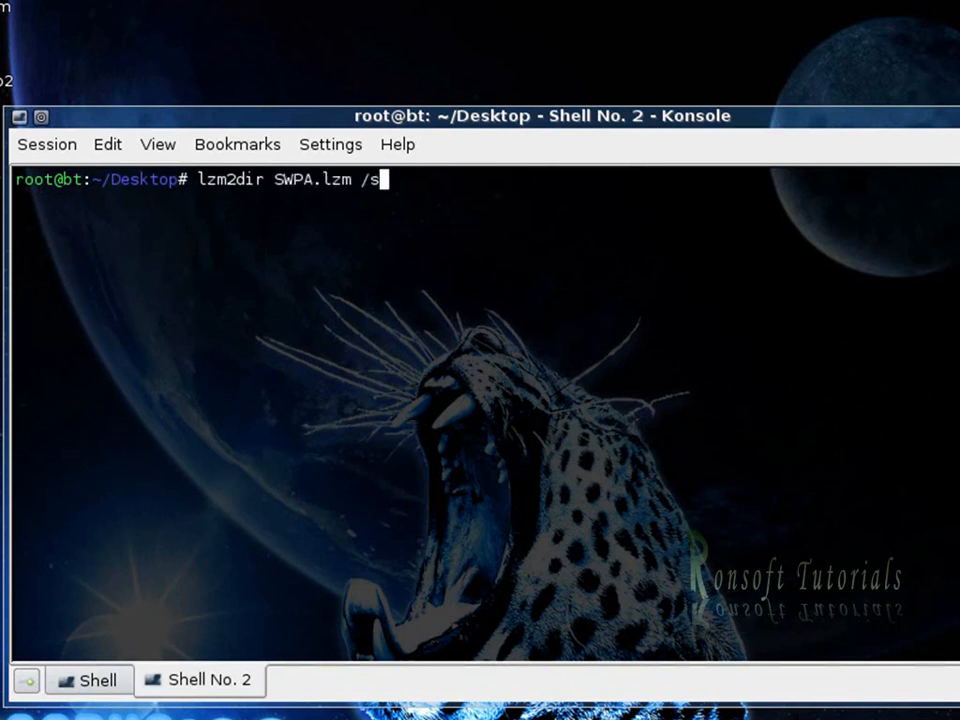
type("poonwe")
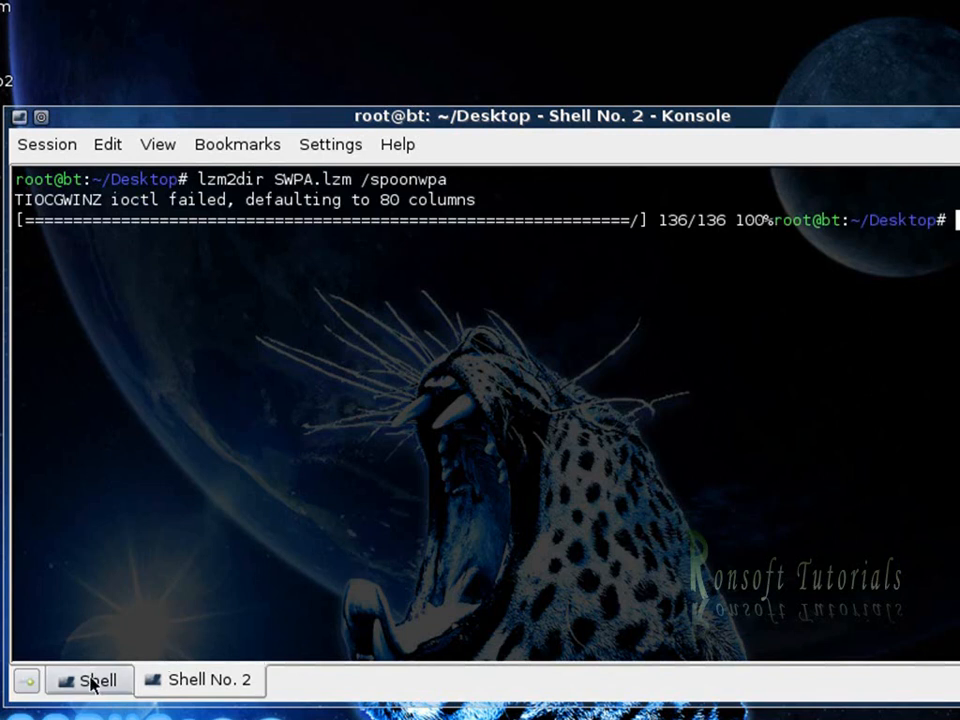
Step: Check the first shell's download, then run cp -rpv /spoonwpa/usr / to install SpoonWPA
left_click(209, 680)
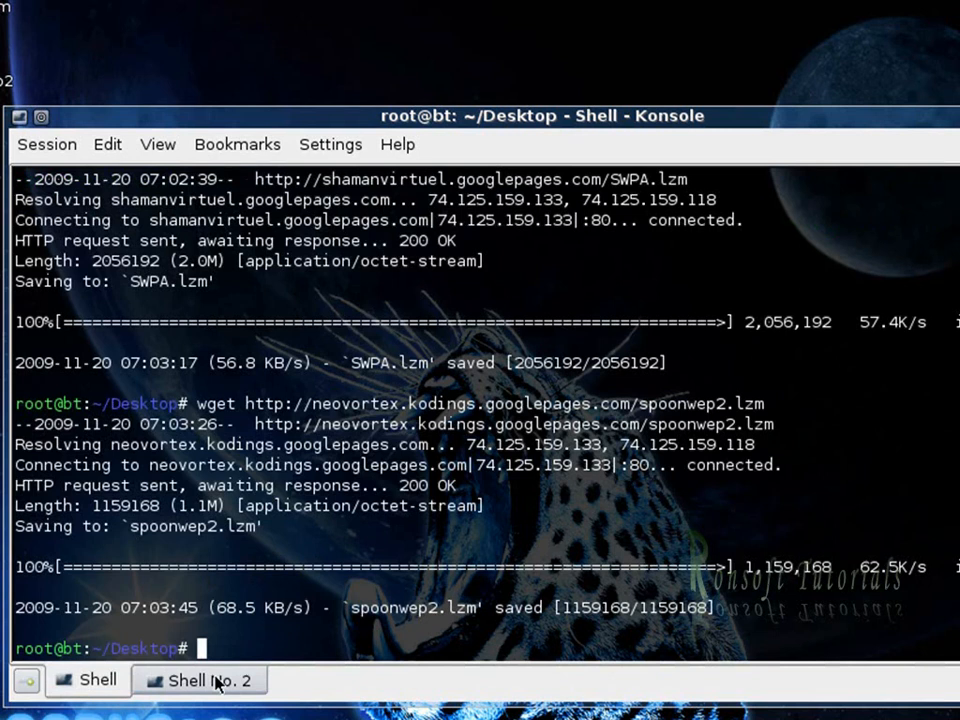
left_click(199, 680)
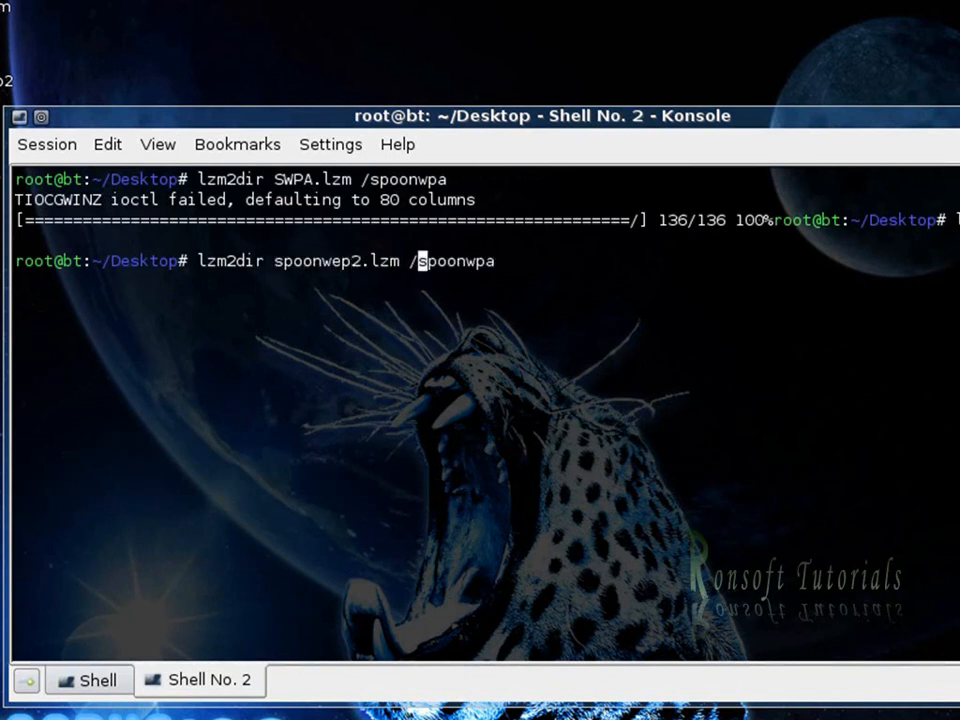
type("poonwep2.lzm")
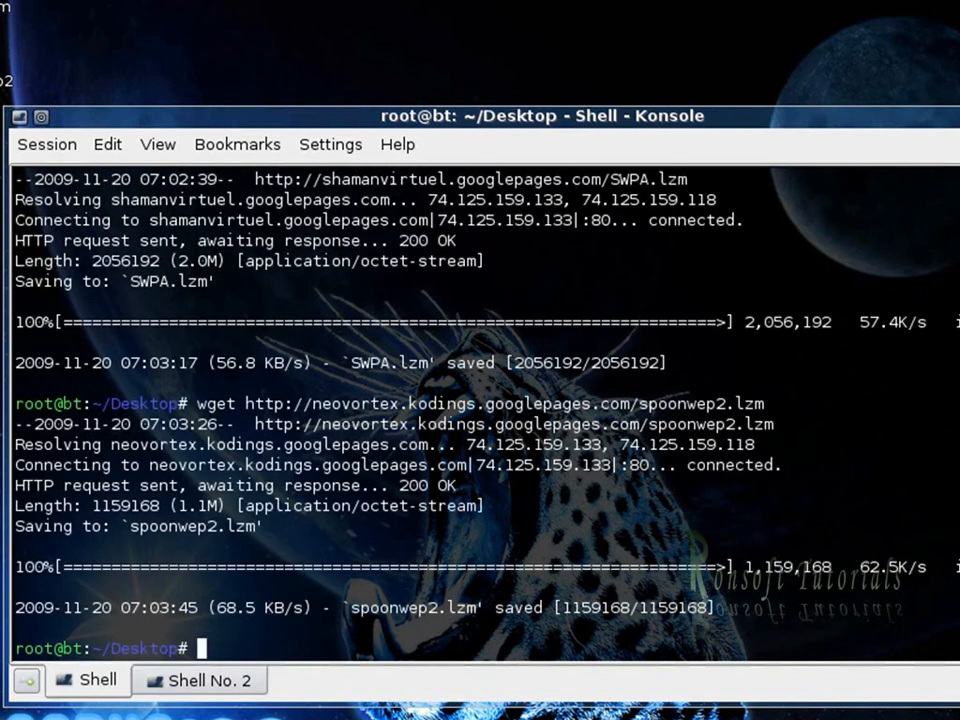
type("cp")
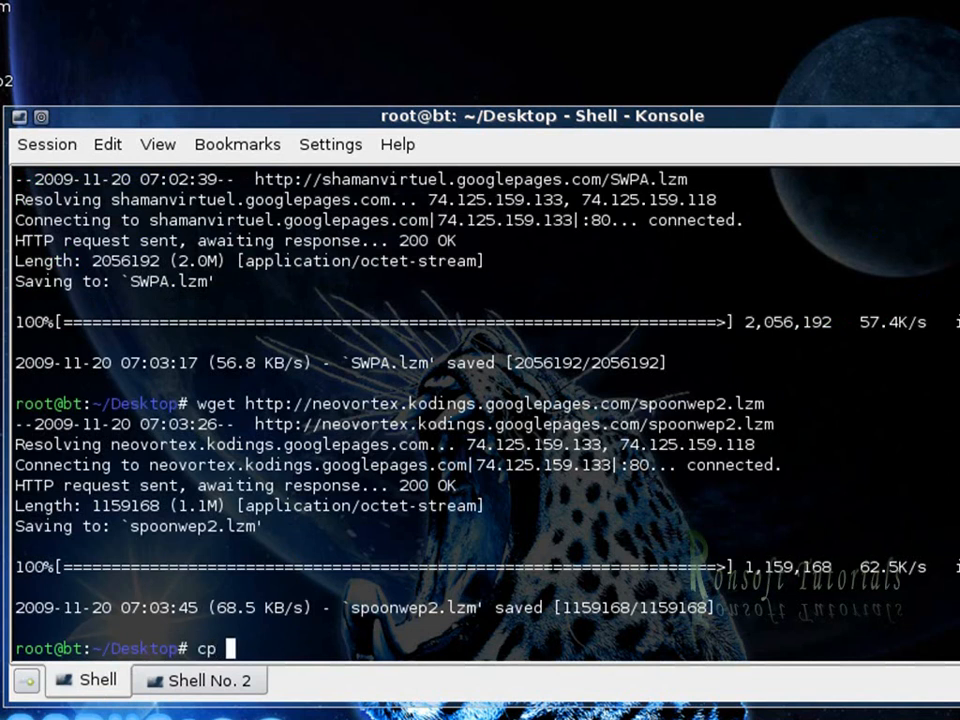
type("-rpv /spoonw")
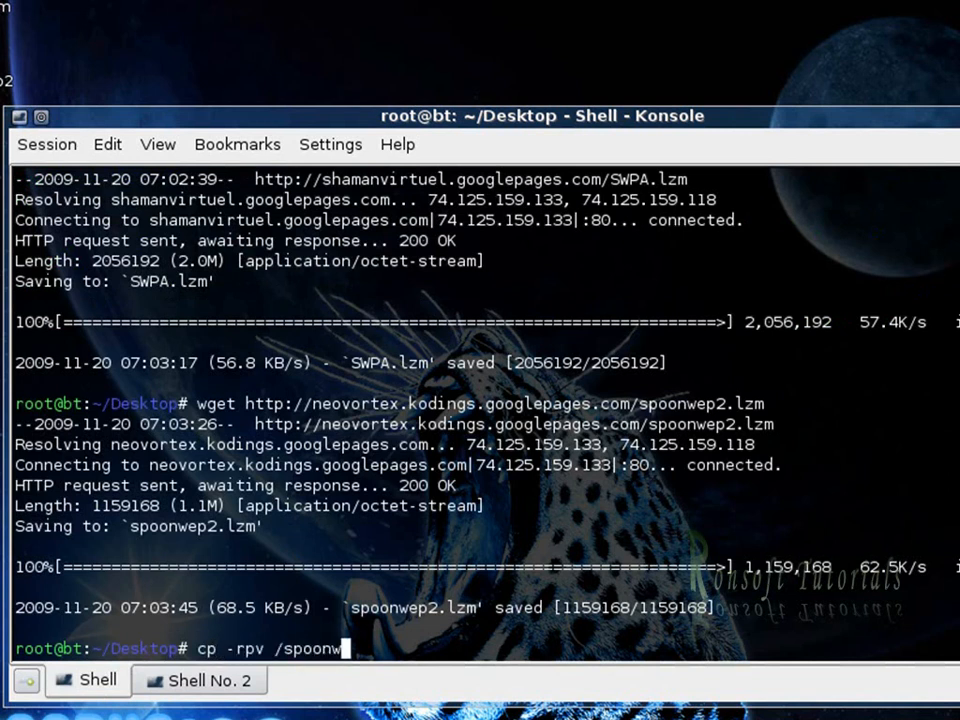
type("pa/usr /")
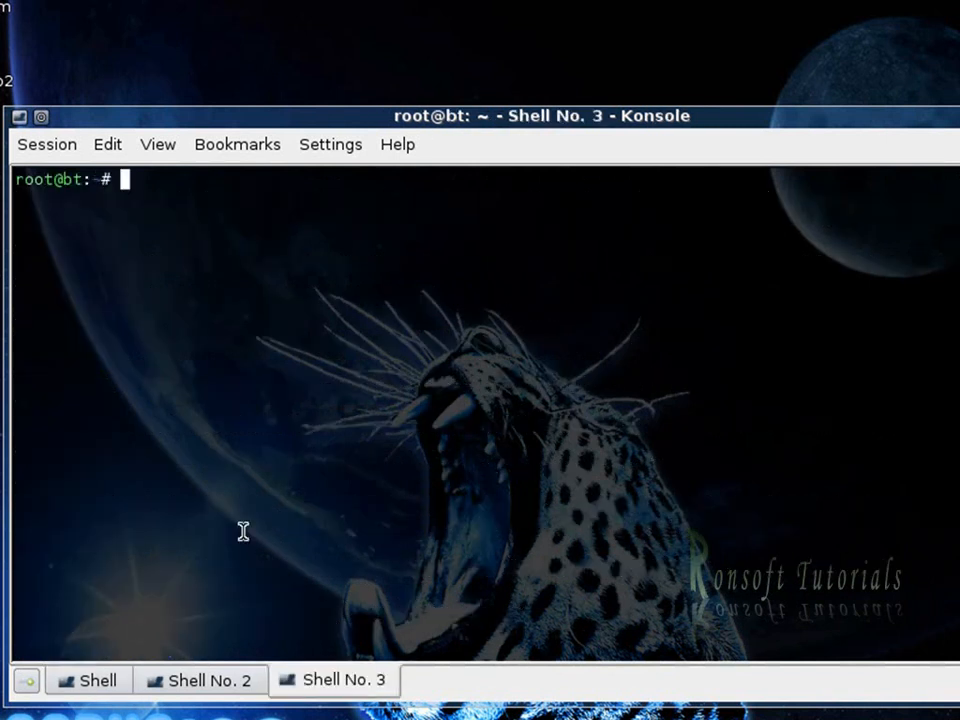
Step: In /usr/bin, create and save the spoonwep.sh launcher script with nano
type("cd /usr/bin")
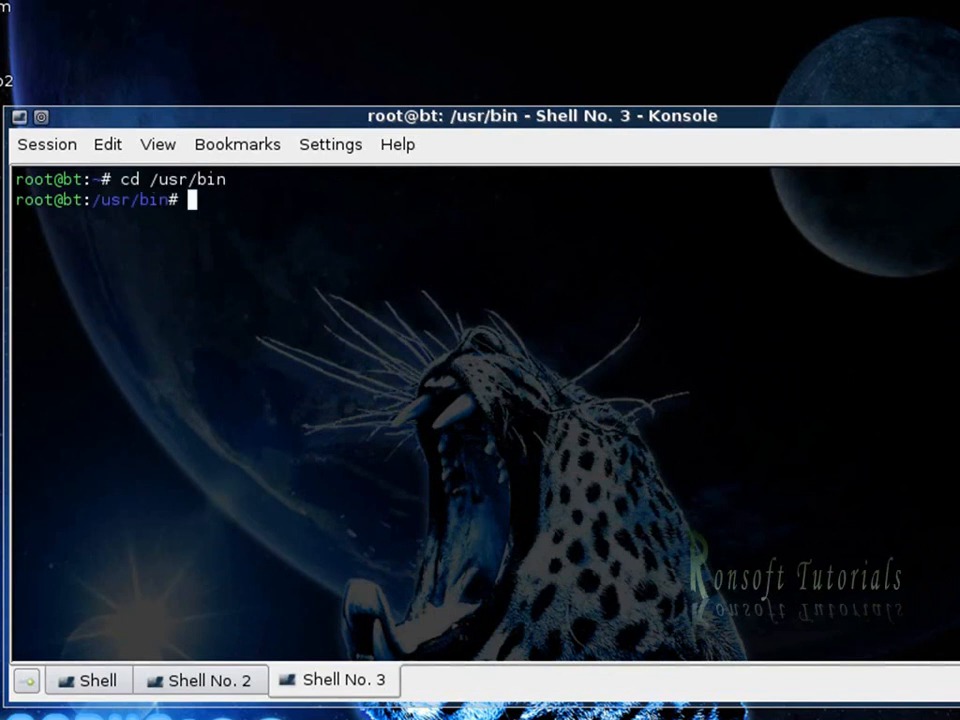
type("ls")
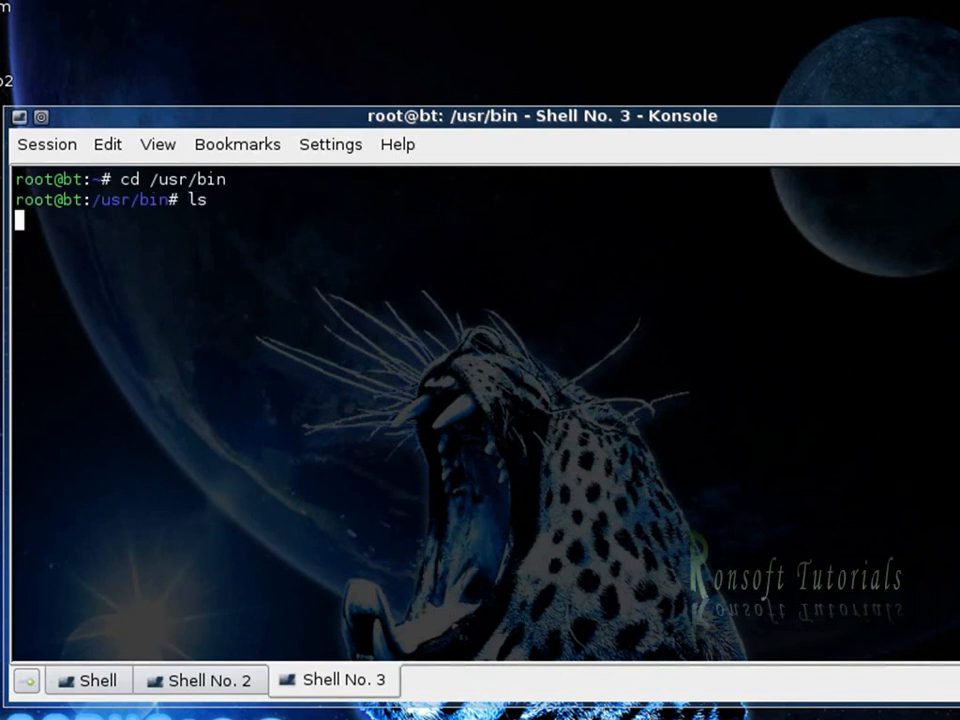
key("Return")
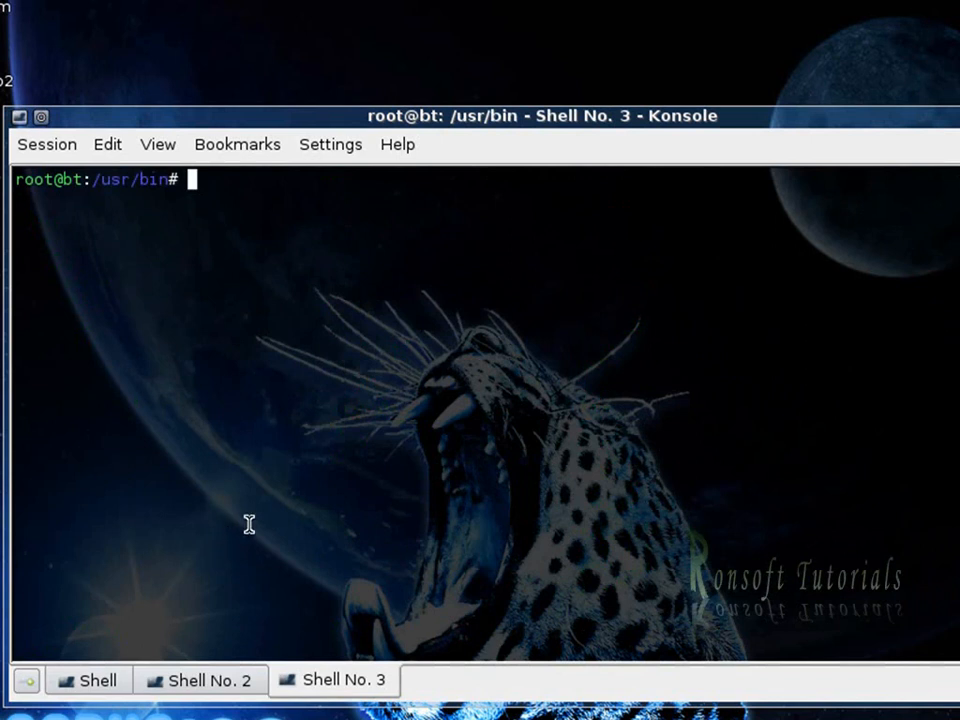
type("nano spoonwep.")
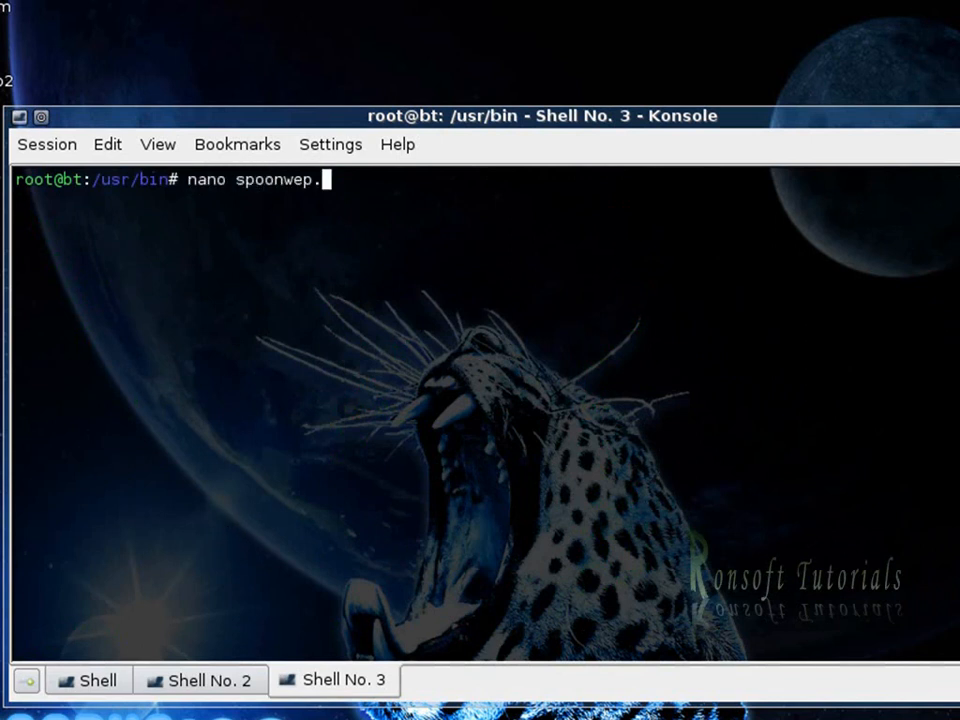
key("Return")
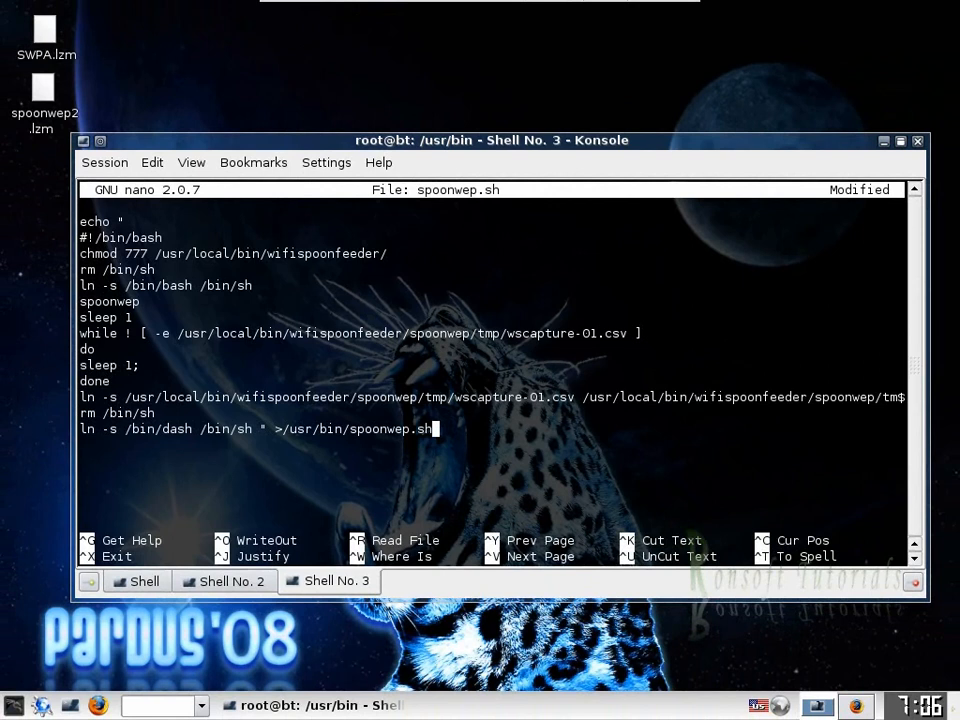
key("ctrl+o")
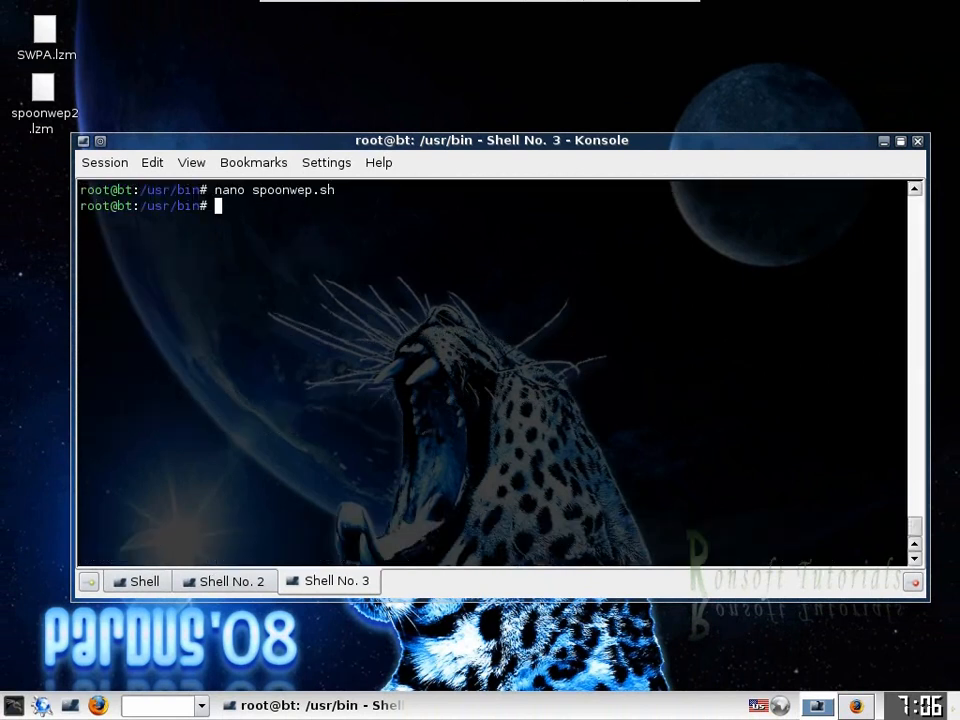
Step: Open spoonwpa.sh in nano and paste the SpoonWPA launcher script
type("nano")
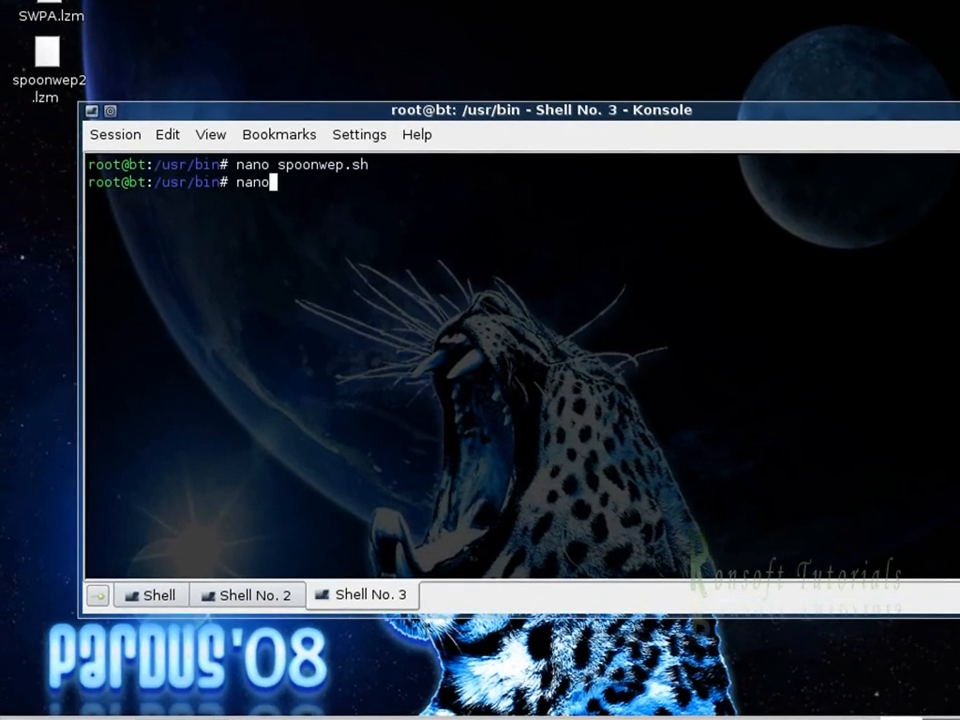
type("sp")
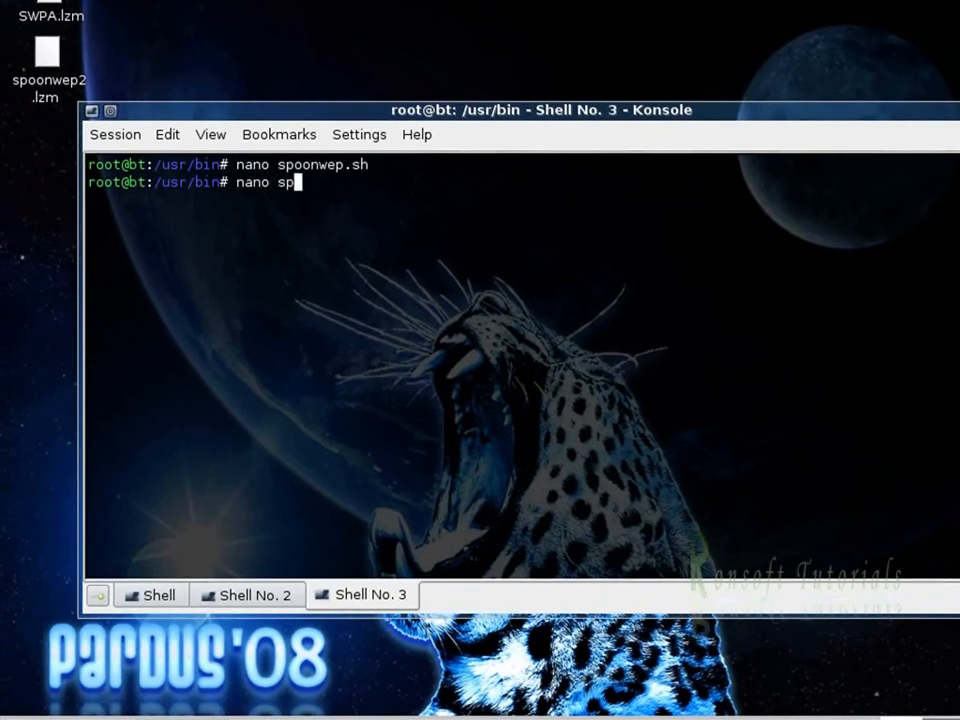
type("oonwpa.")
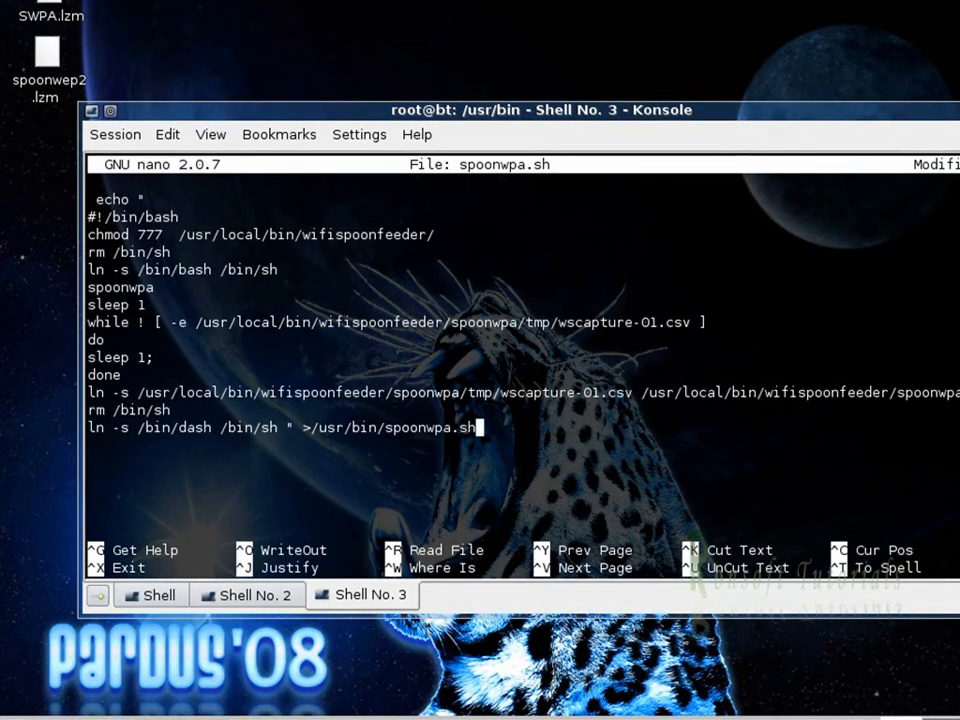
Step: Save spoonwpa.sh, then run chmod 755 {spoonwep.sh,spoonwpa.sh}
key("ctrl+x")
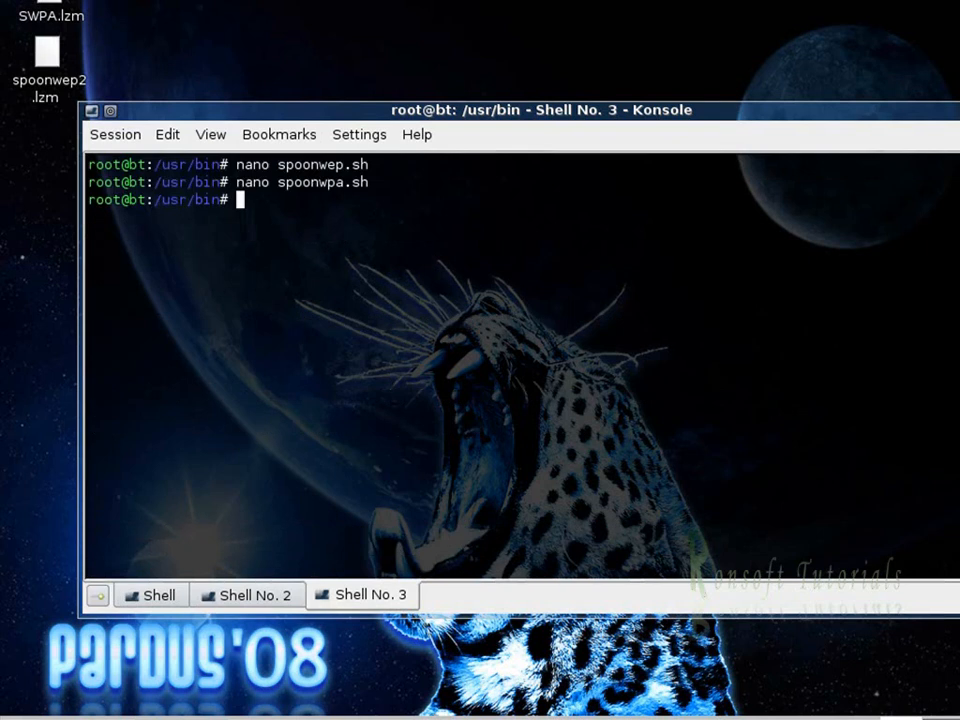
type("chmod")
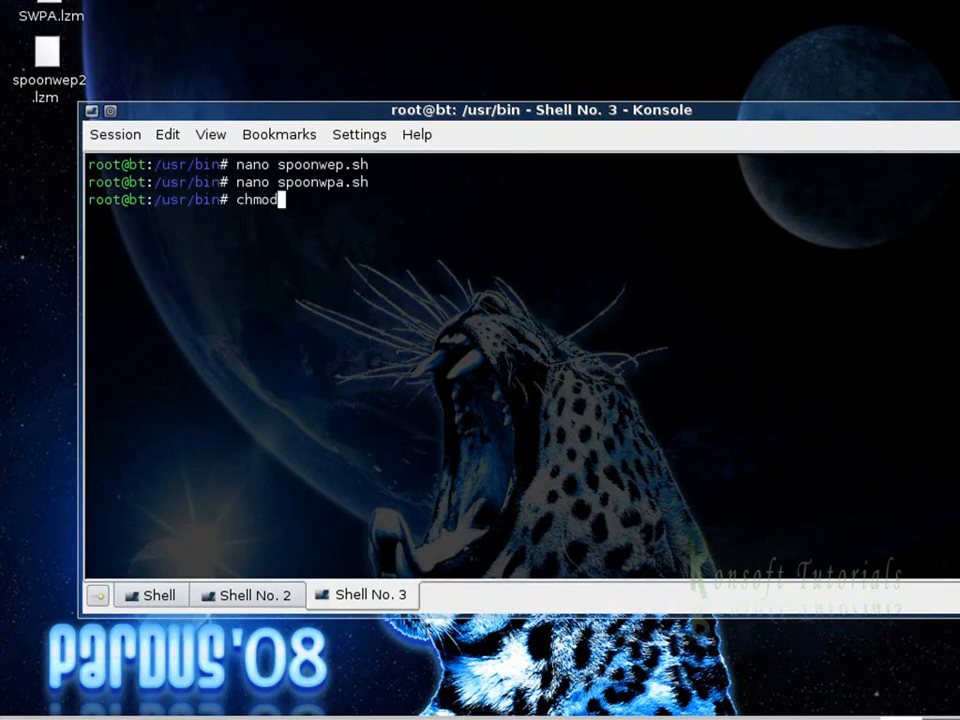
type("75")
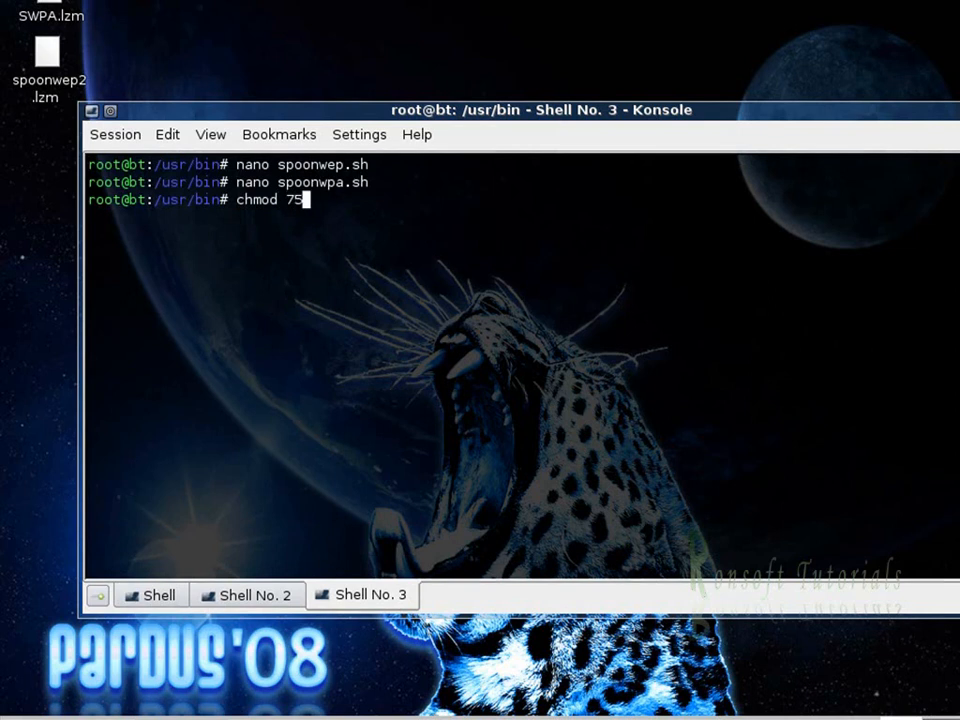
type("5 {}")
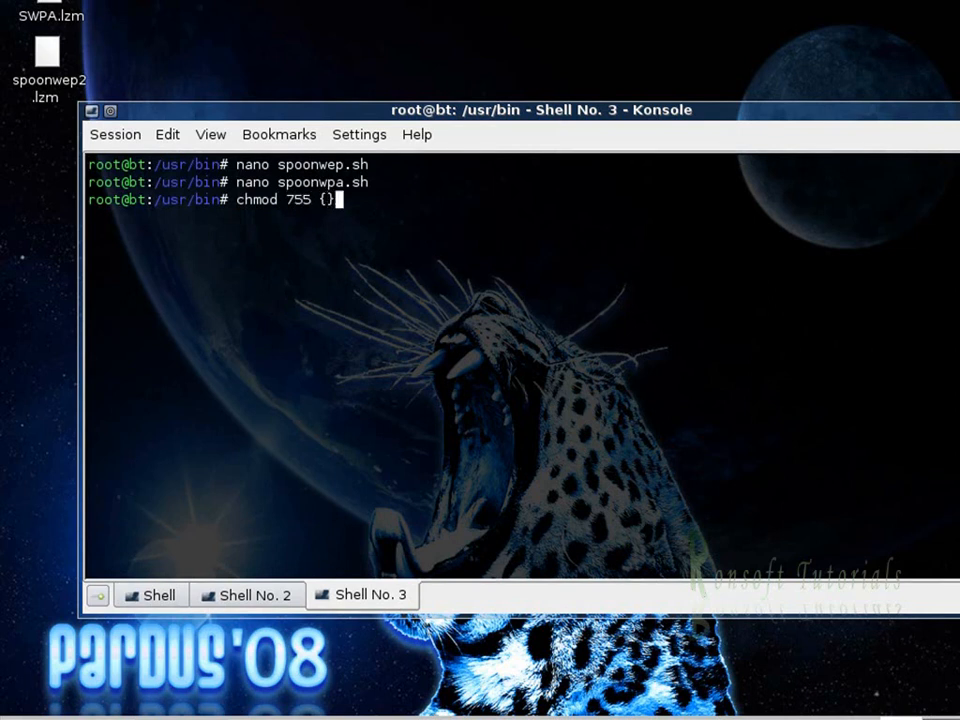
type("spoonwep")
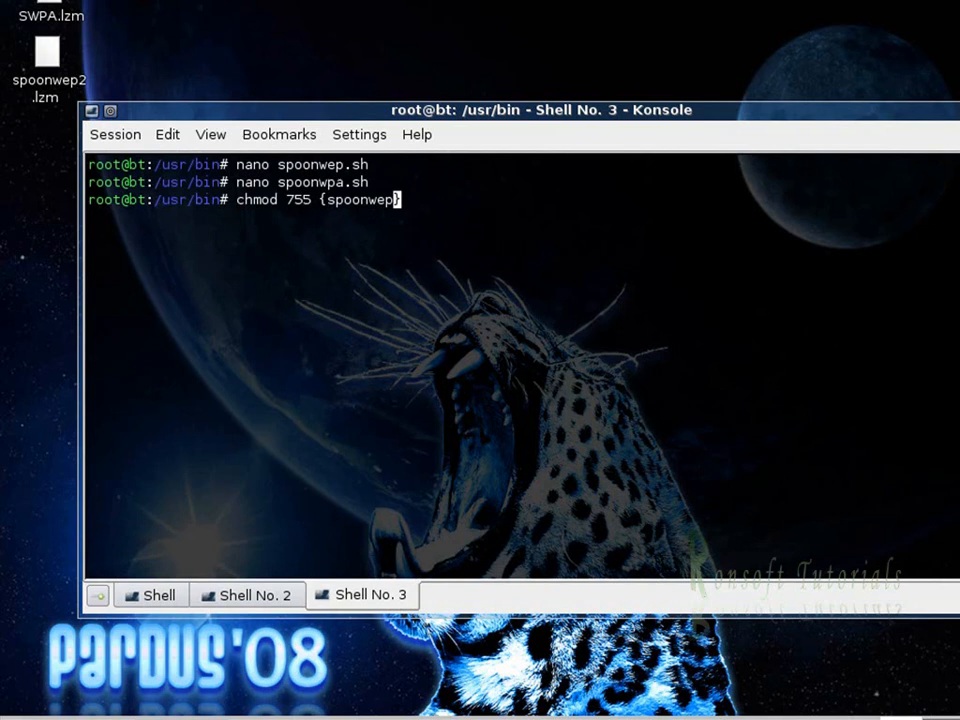
type(".sh,spoonwpa.sh")
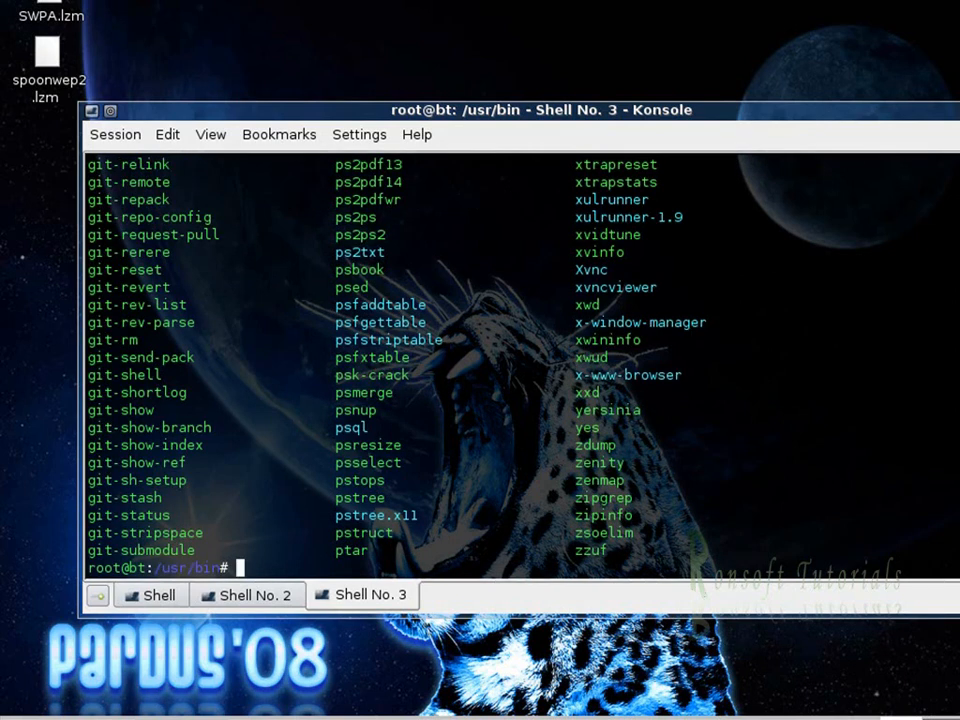
Step: List spoon files with ls | grep, move spoonw* entries to /usr/share/applications, and clear
type("ls |grep spo")
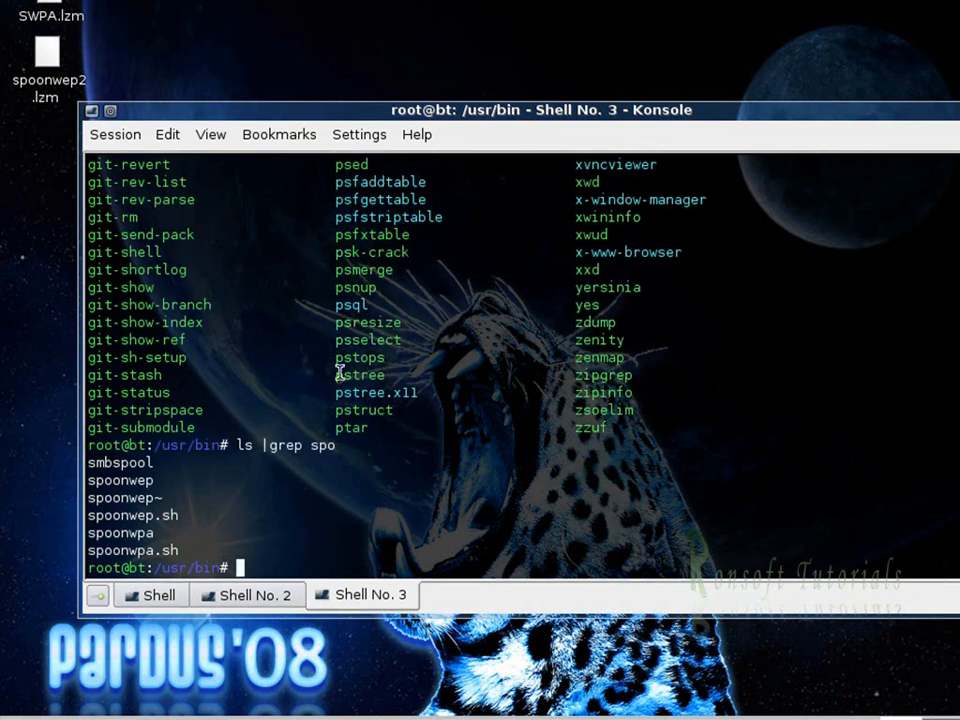
double_click(120, 515)
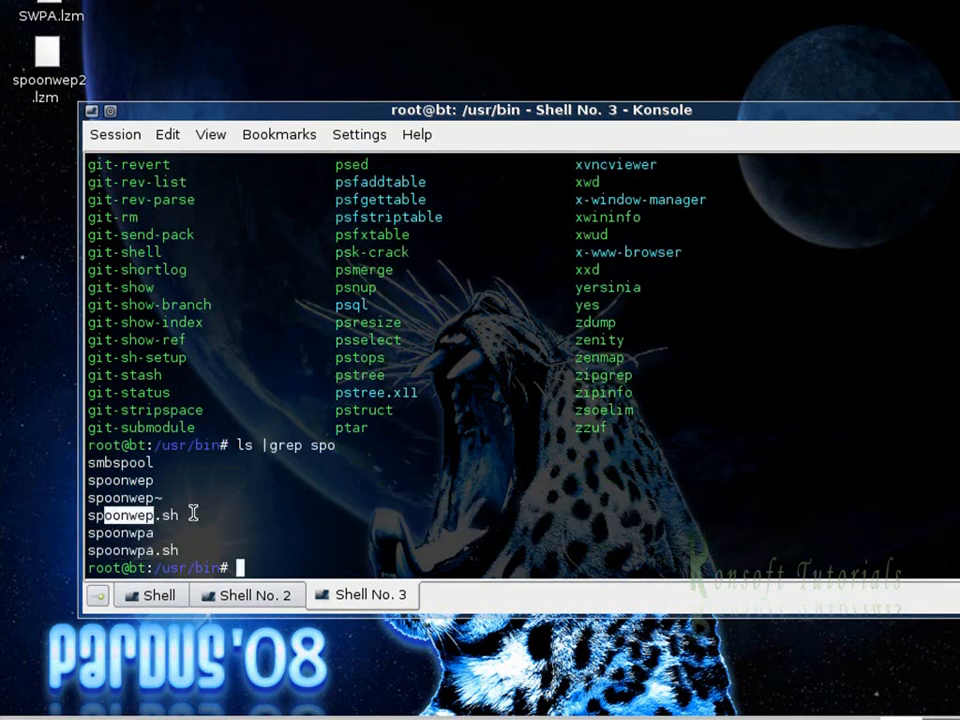
type("c")
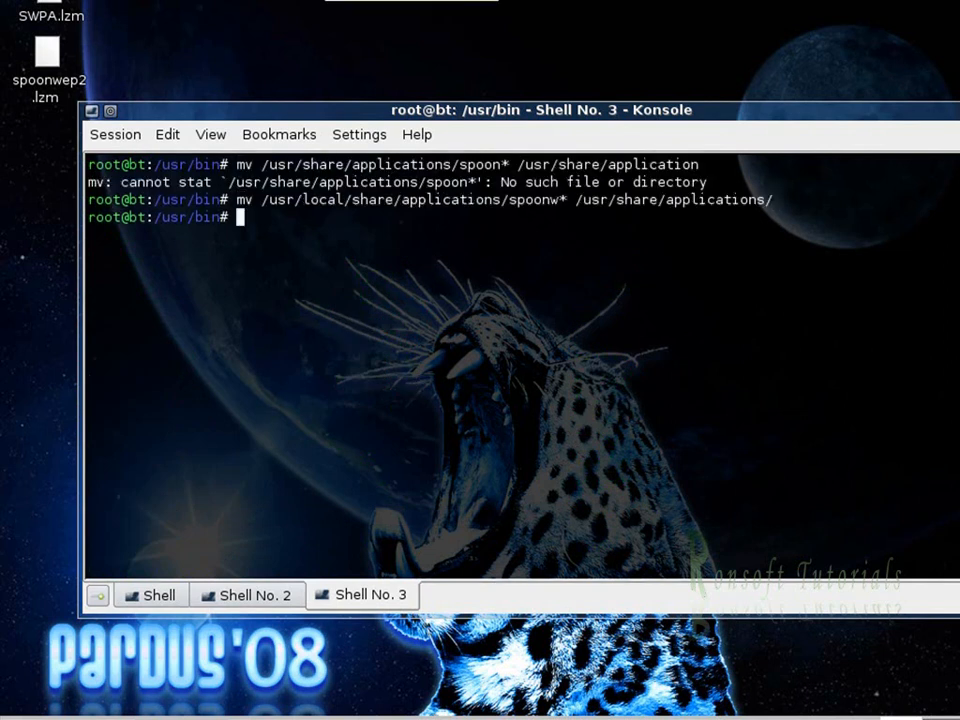
type("c")
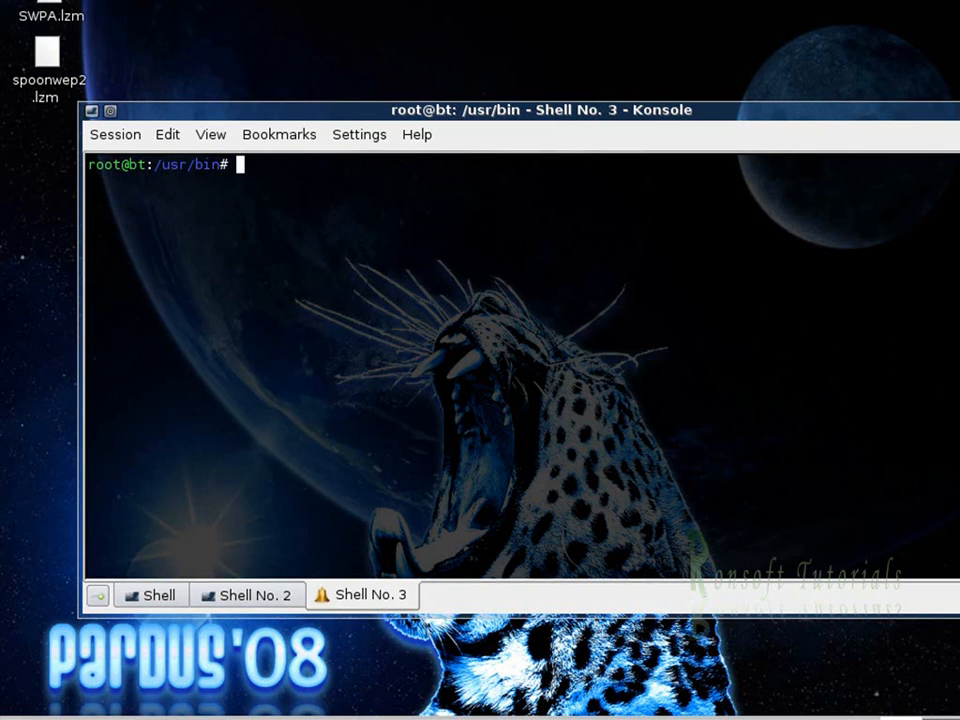
Step: In the second shell, cd into /usr/share/applications and list spoonwep.desktop and spoonwpa.desktop
left_click(252, 595)
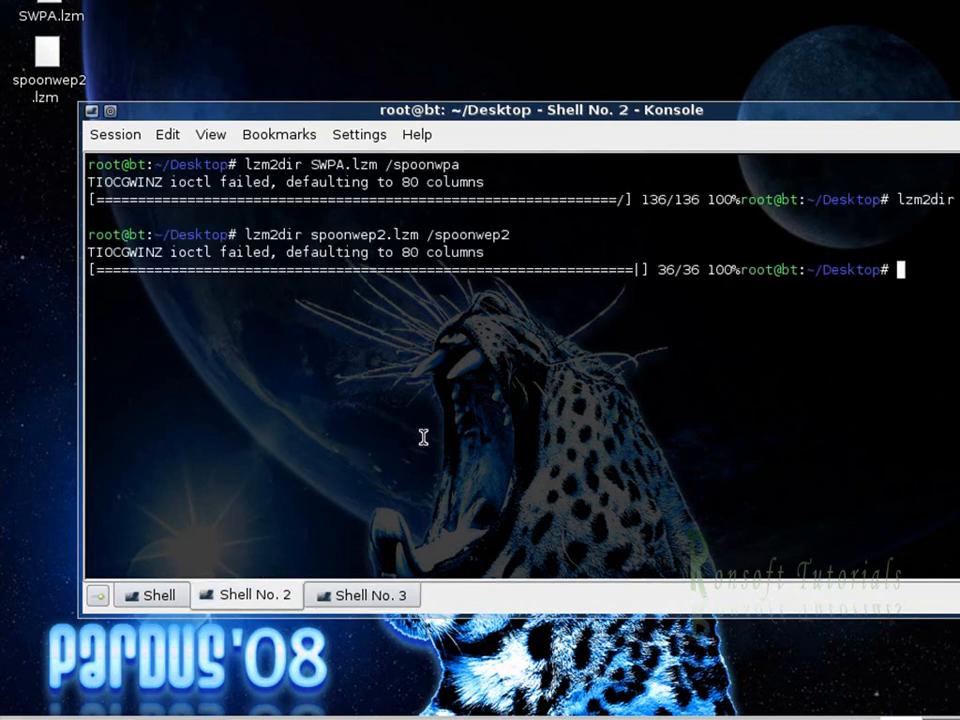
type("ls")
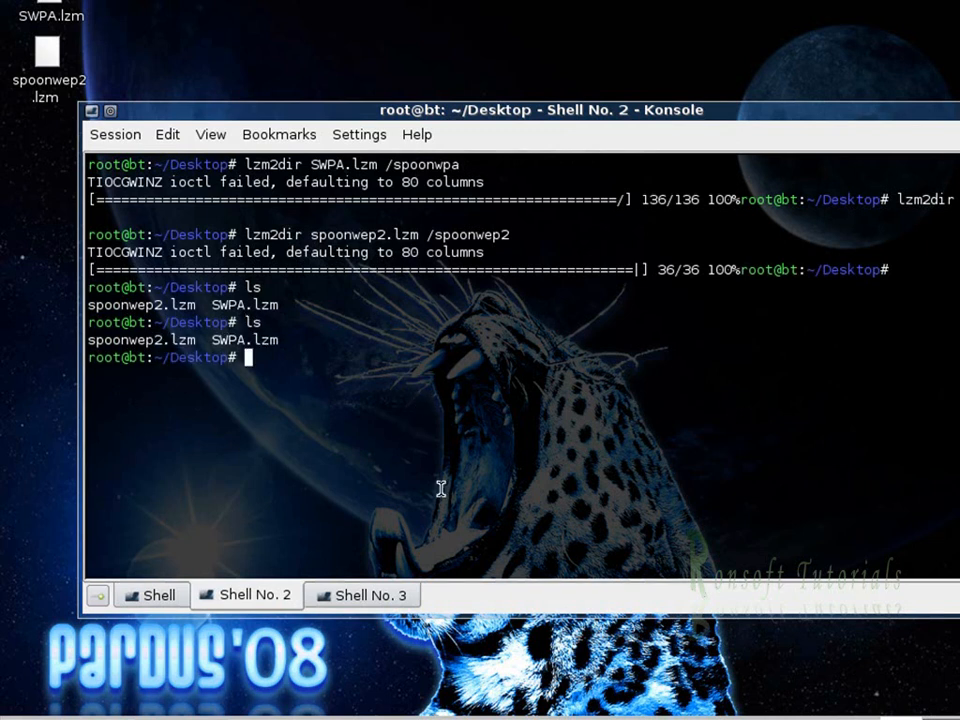
type("cd")
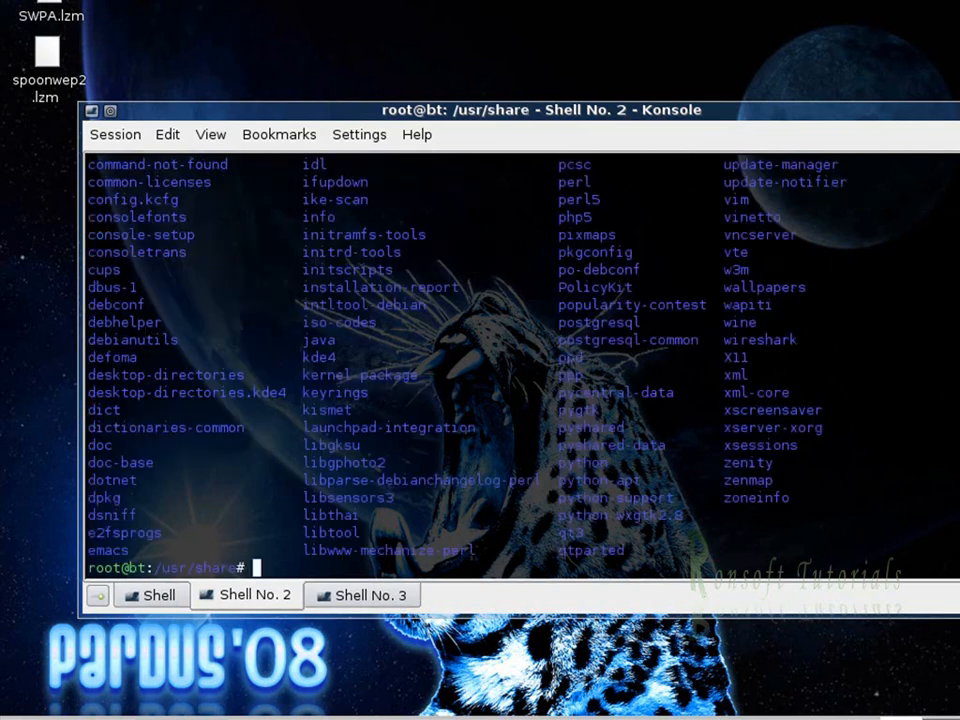
type("cd application")
type("ls")
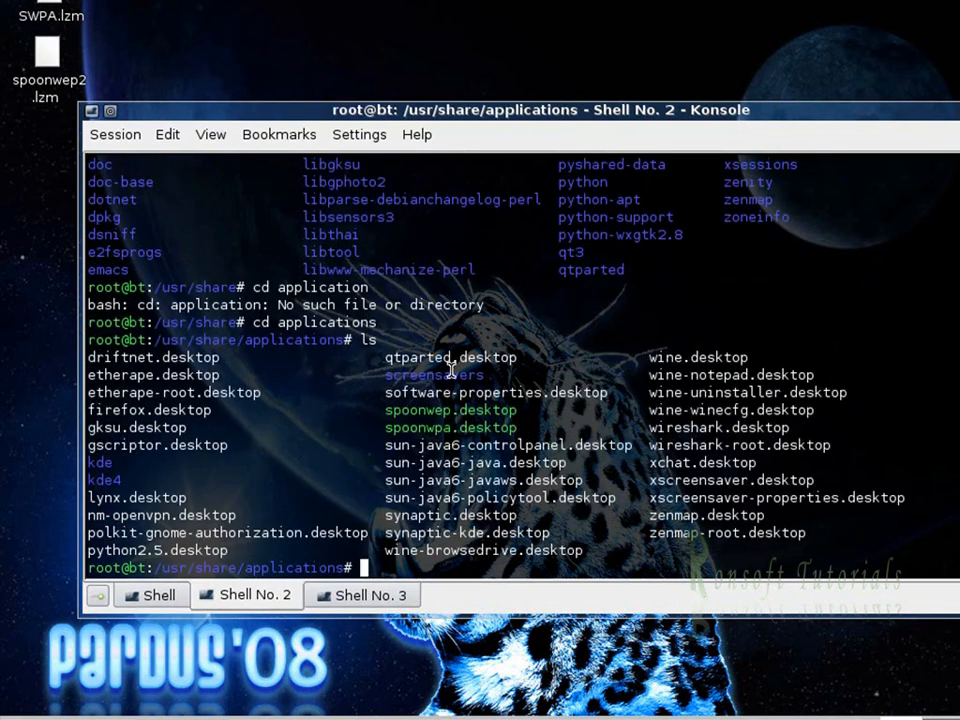
mouse_move(495, 427)
type("nano")
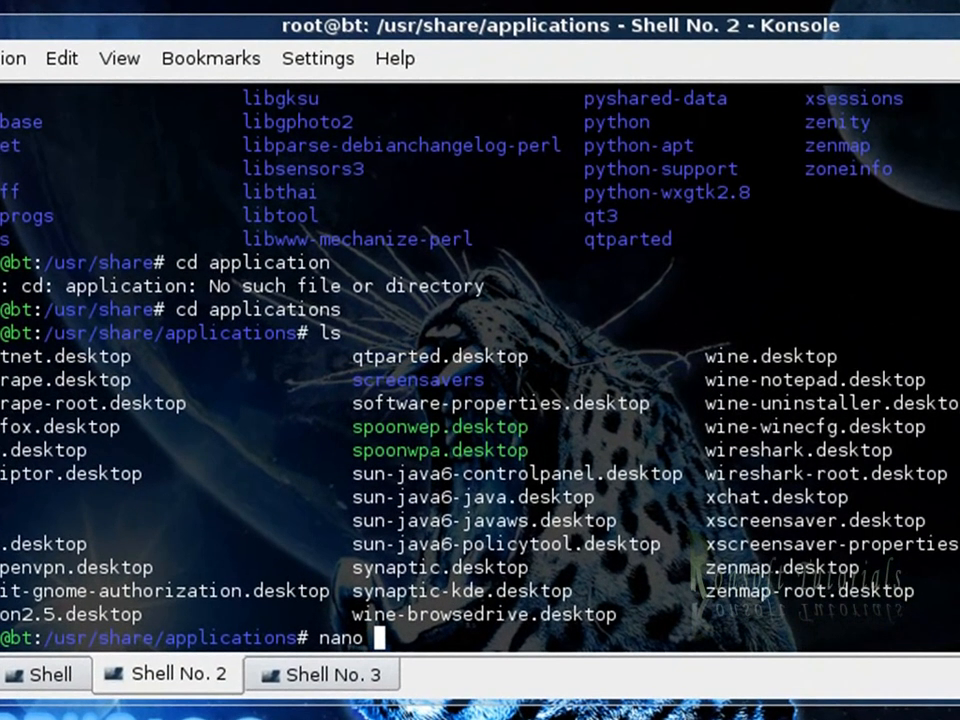
Step: Append .sh to the Exec line of spoonwep.desktop and save it
type("spoonwep.desktop")
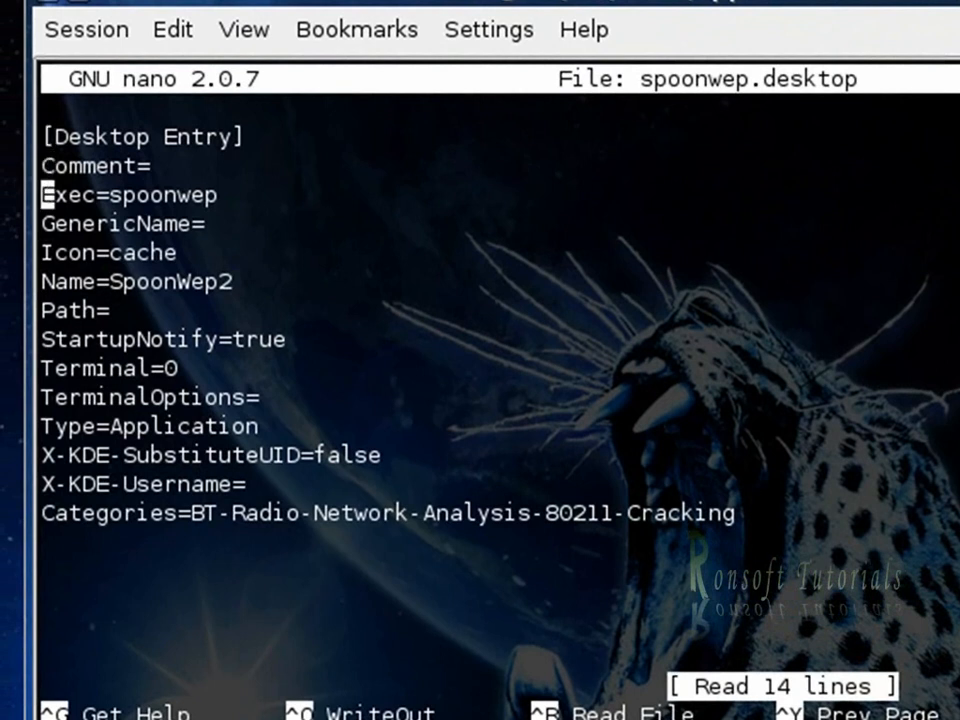
type(".")
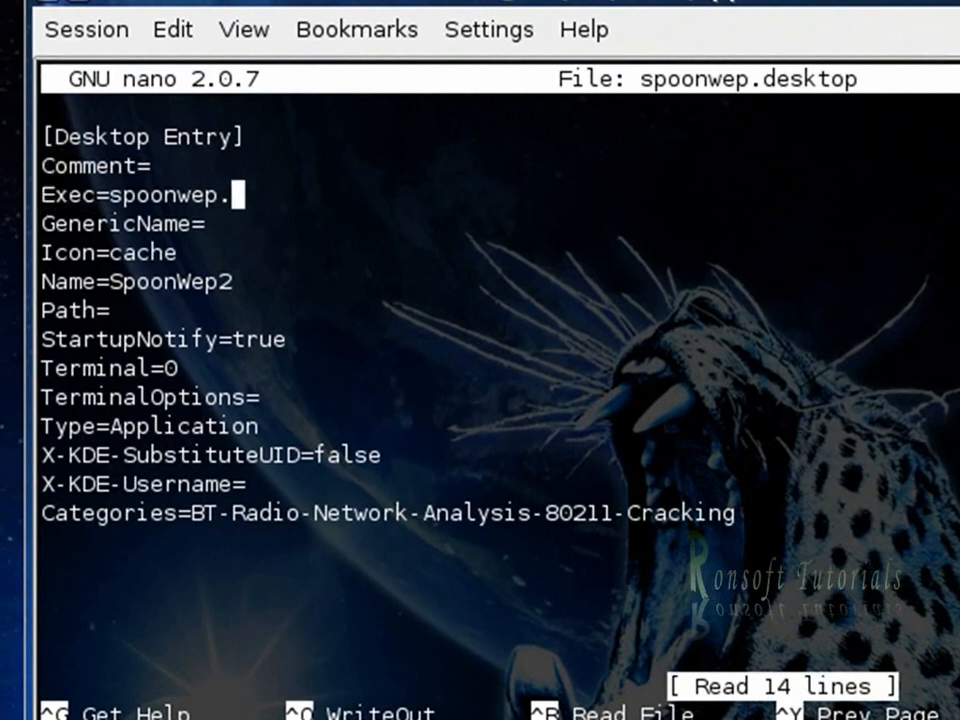
type("sh")
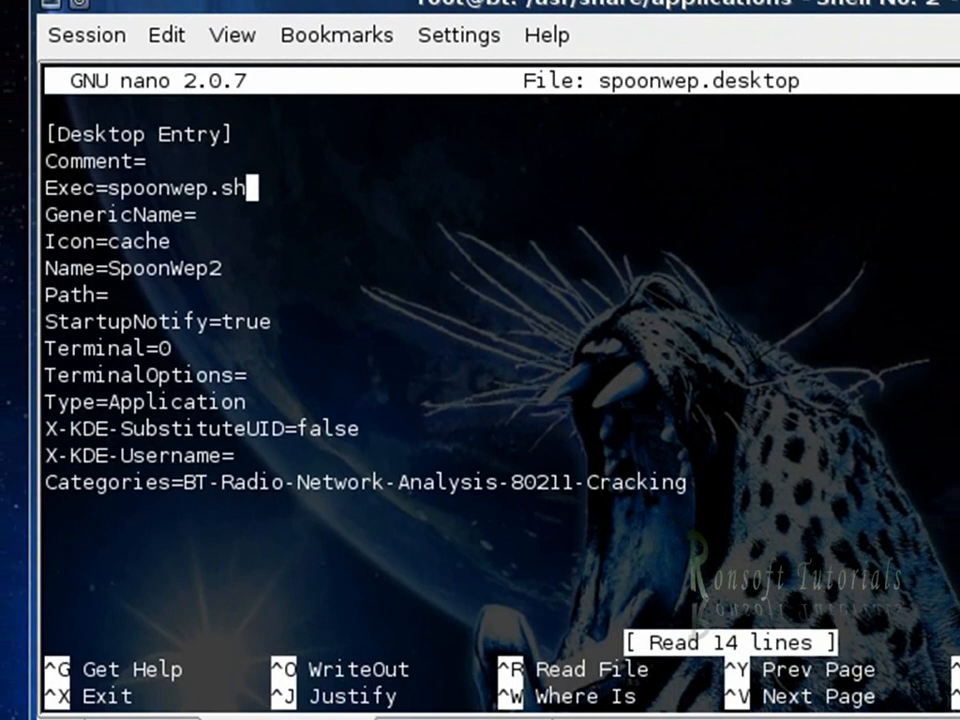
key("ctrl+o")
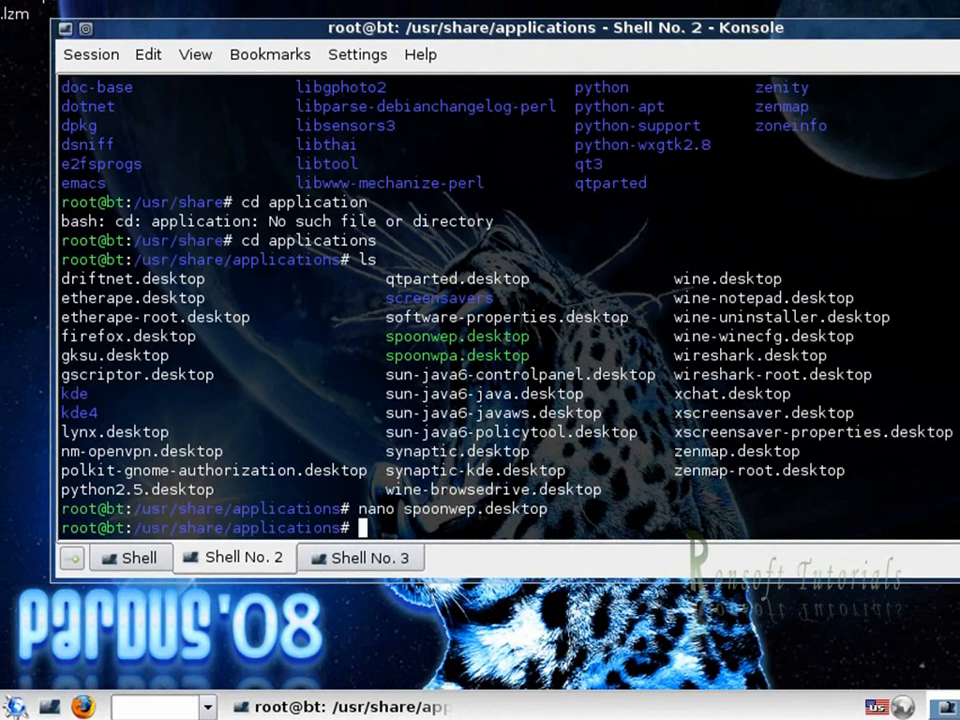
Step: Append .sh to the Exec line of spoonwpa.desktop and save the change
type("nano spoonwep.desktop")
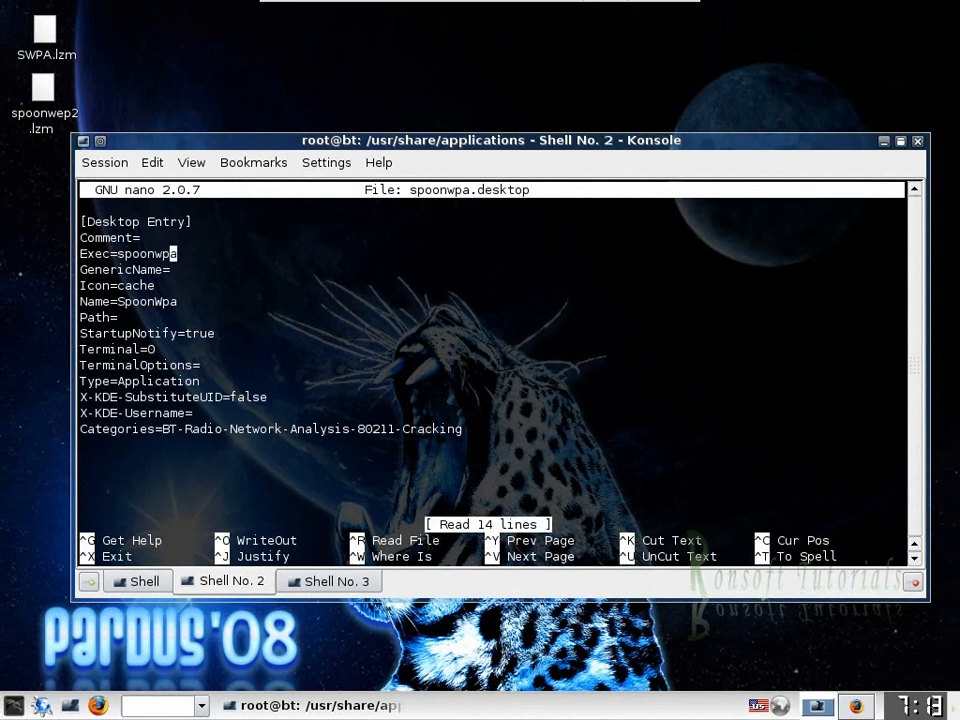
type(".sh")
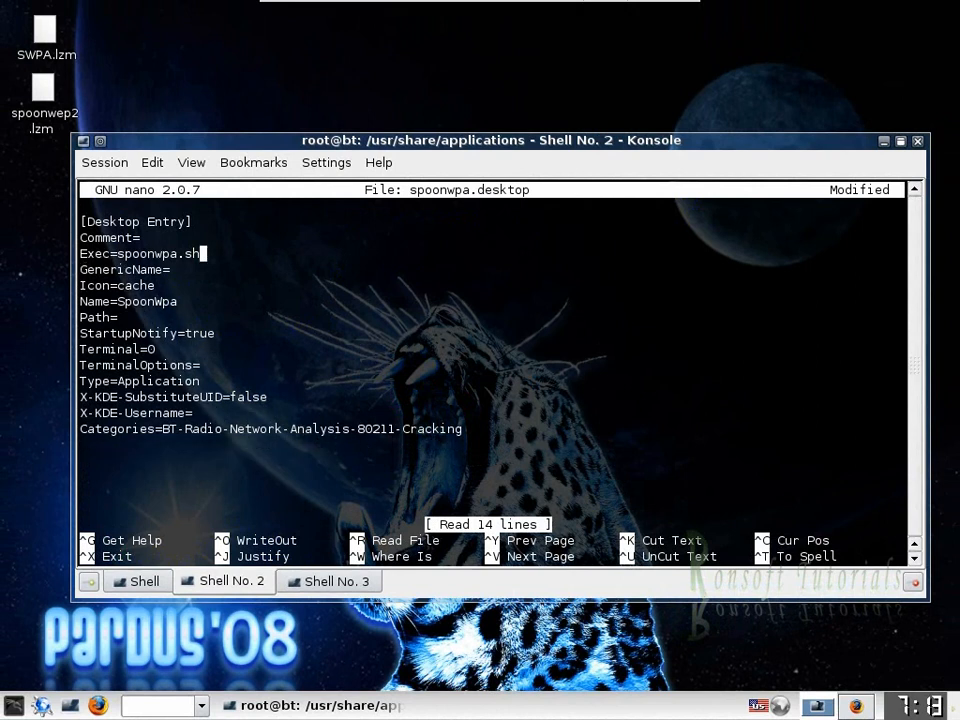
key("ctrl+x")
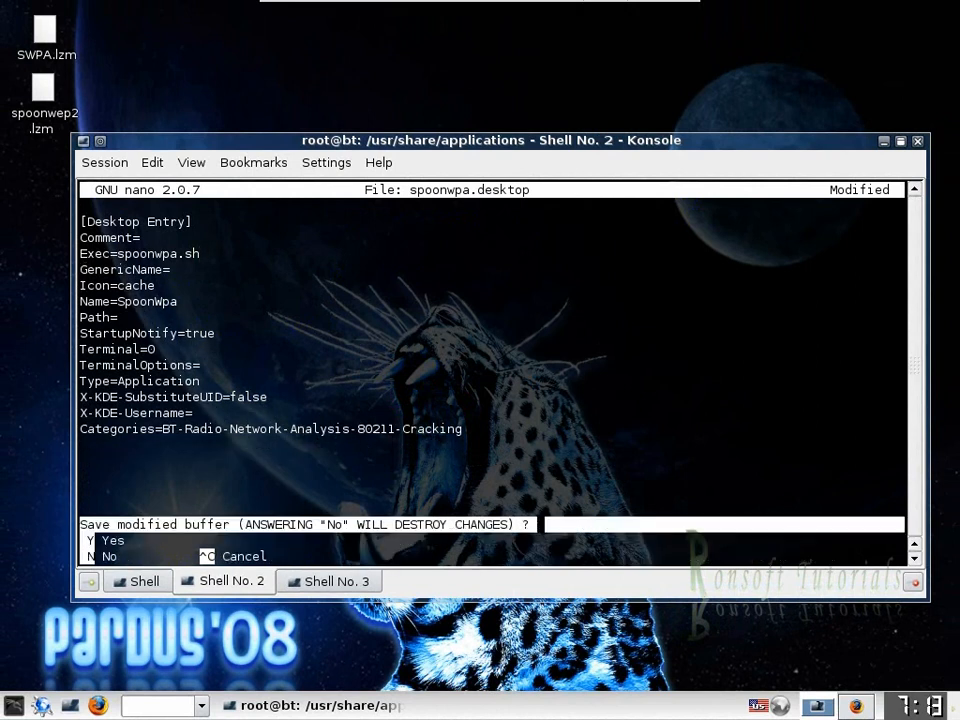
key("n")
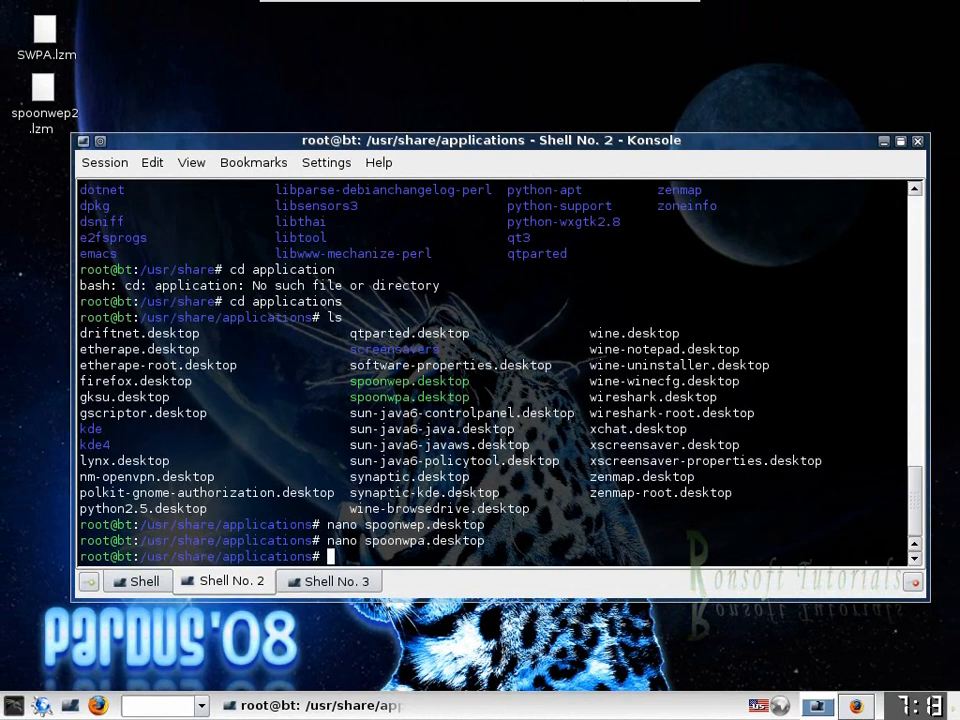
type("chmod")
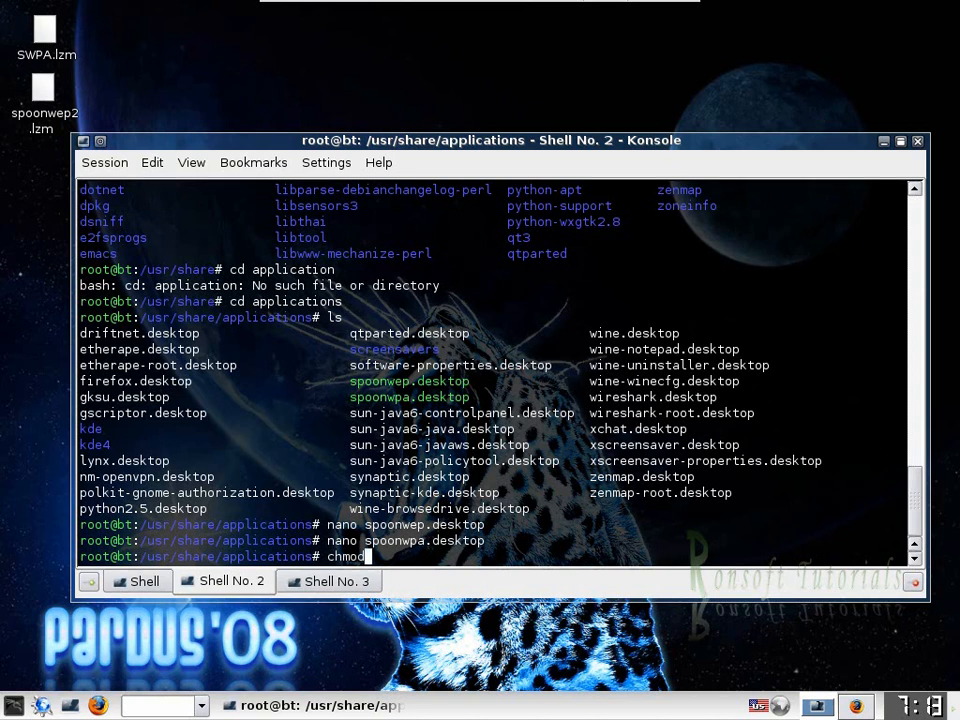
Step: Run chmod 755 on spoonwep.desktop and spoonwpa.desktop, then clear the terminal
type("755 {")
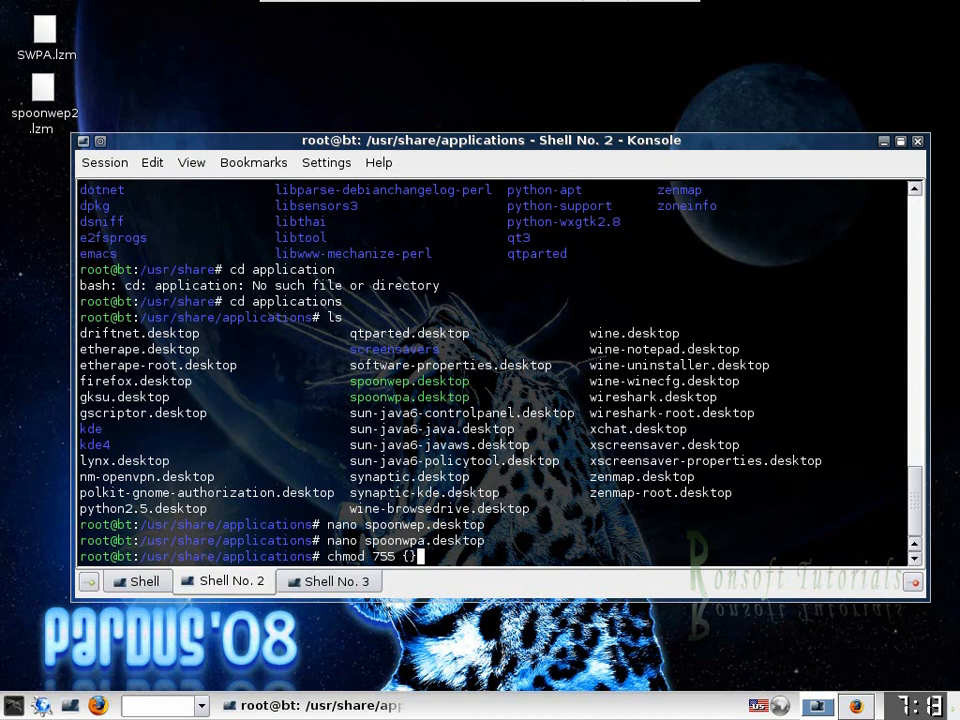
type("spoonwep.desktop")
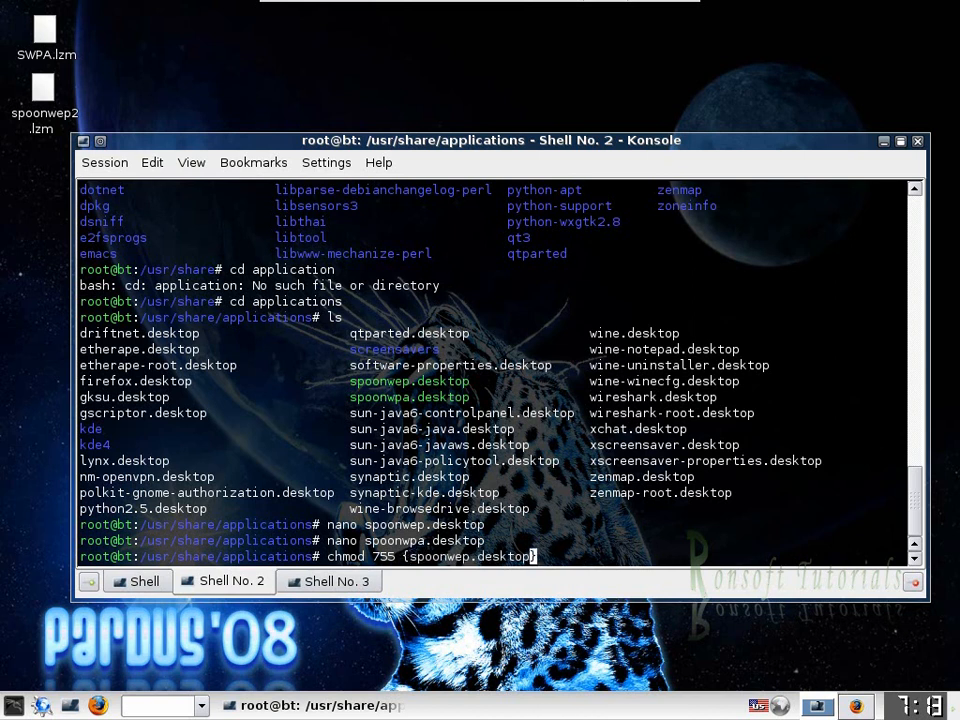
type("}")
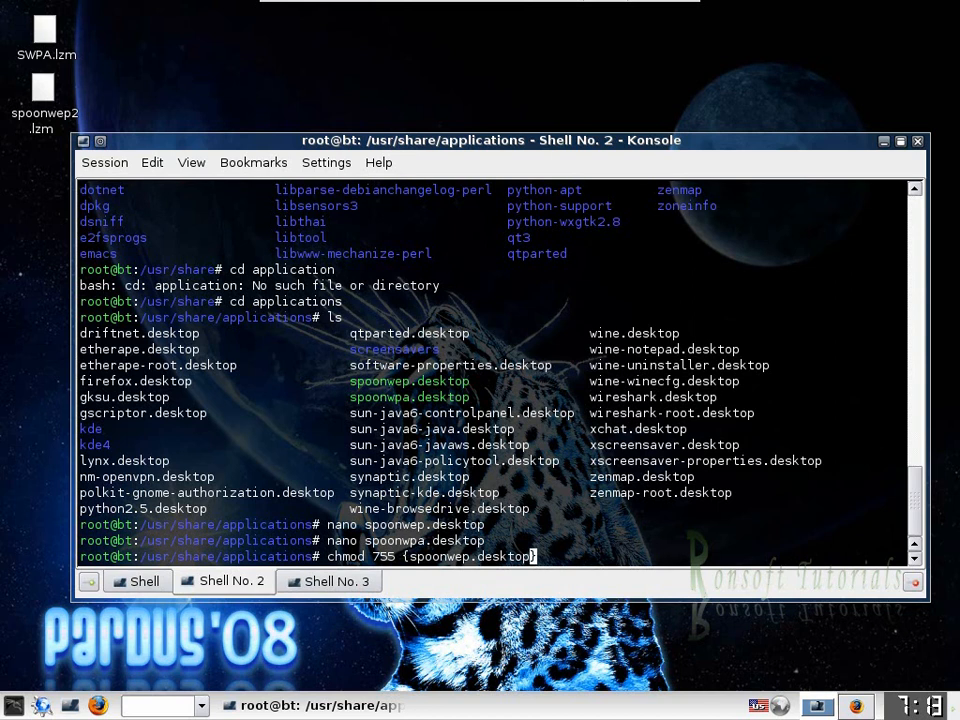
type(",spoonwep.desktop")
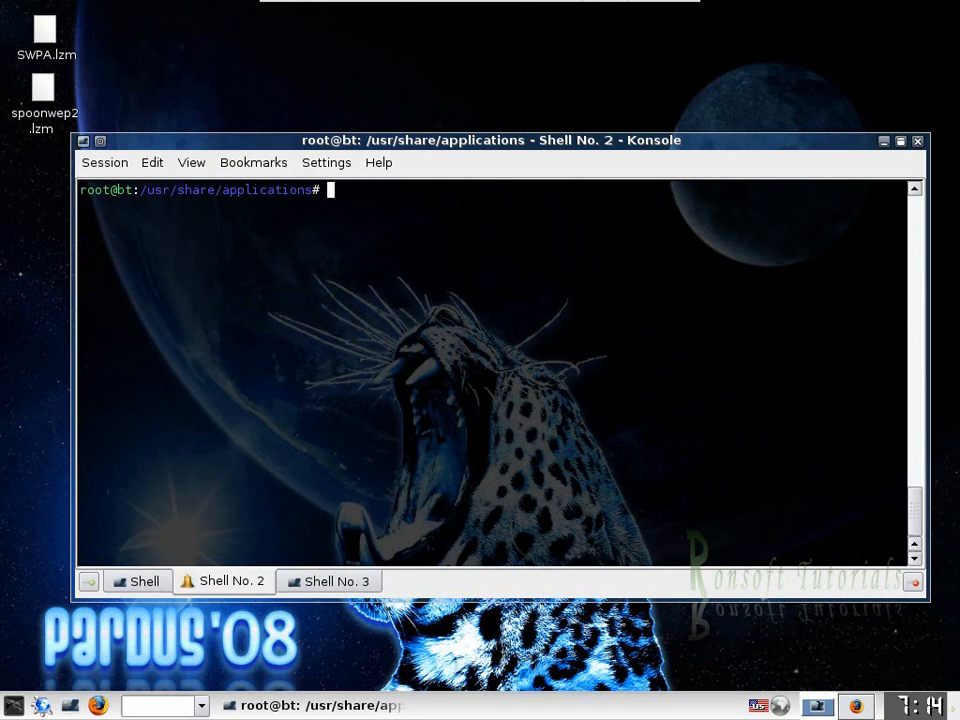
Step: Run update-menus and minimize the Konsole window
type("update-menus")
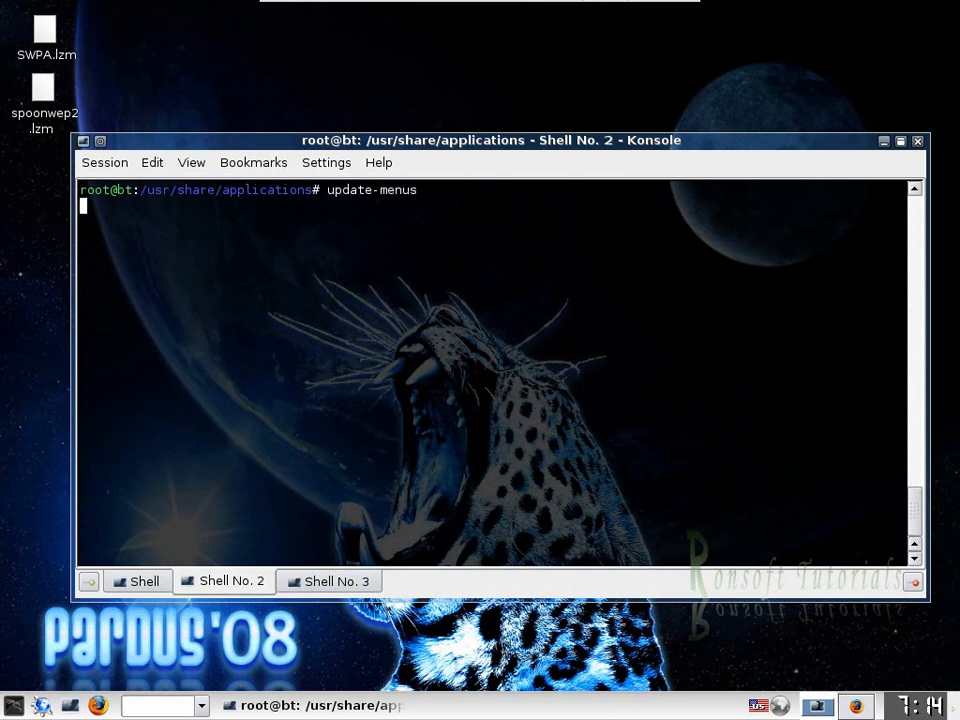
key("Return")
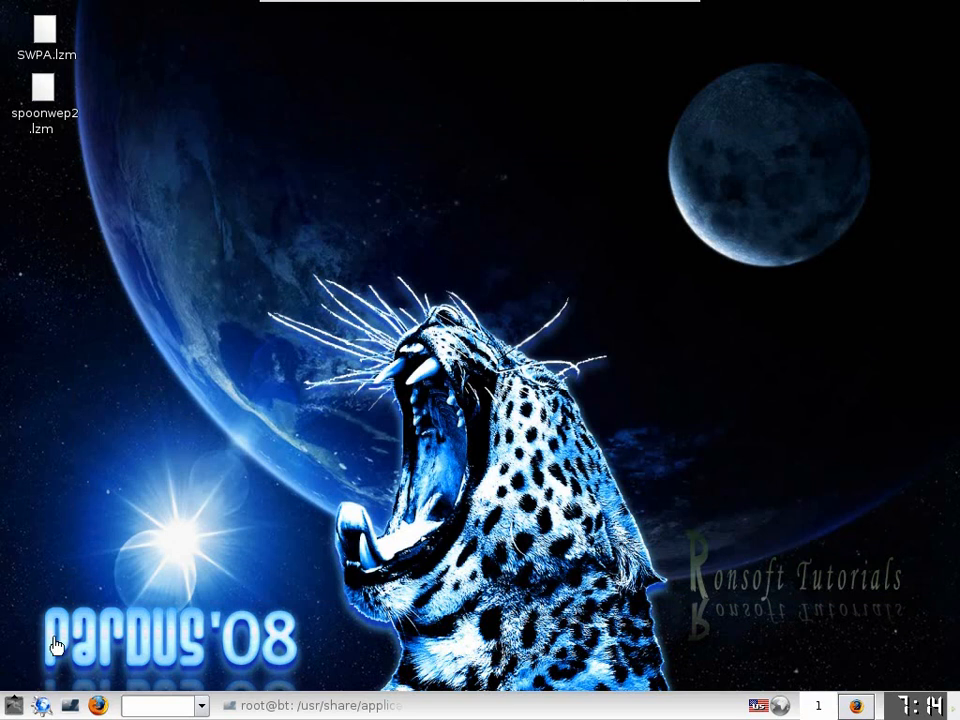
left_click(14, 705)
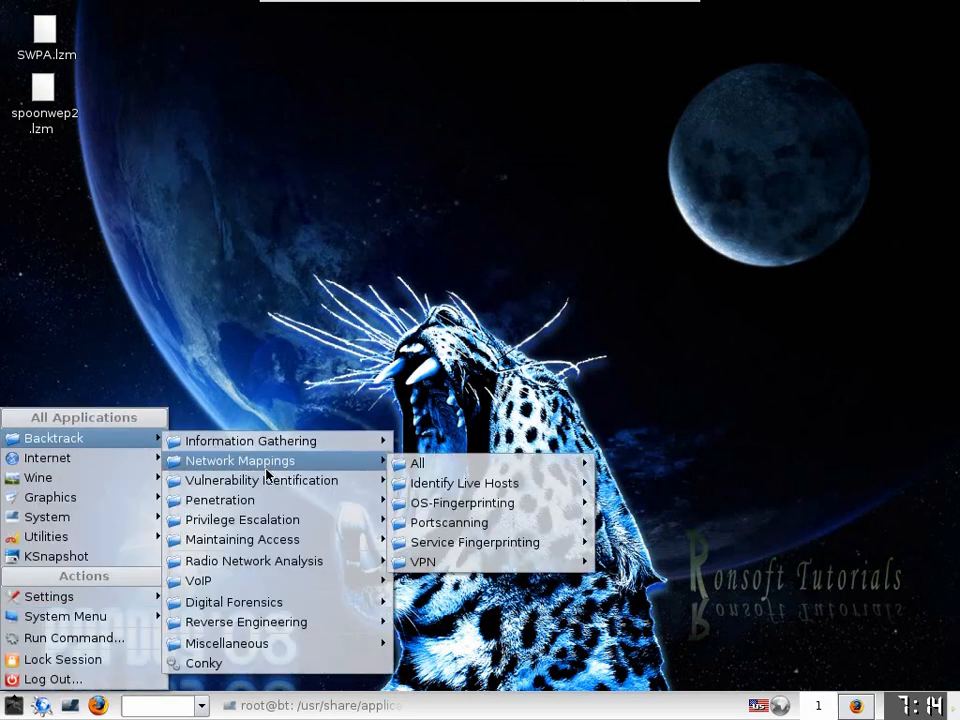
mouse_move(242, 539)
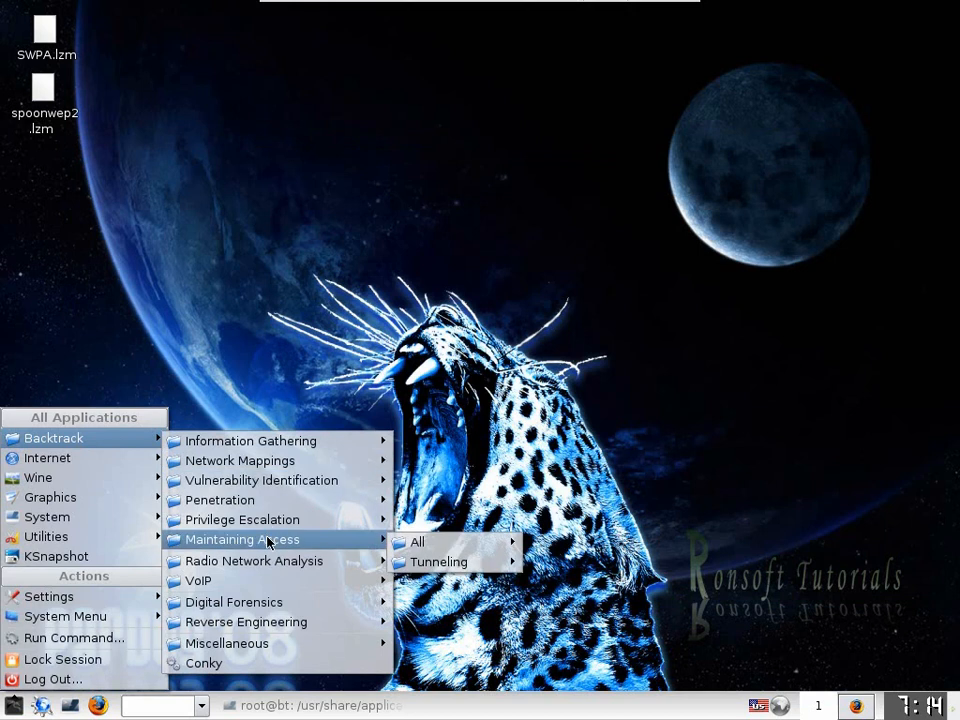
mouse_move(253, 560)
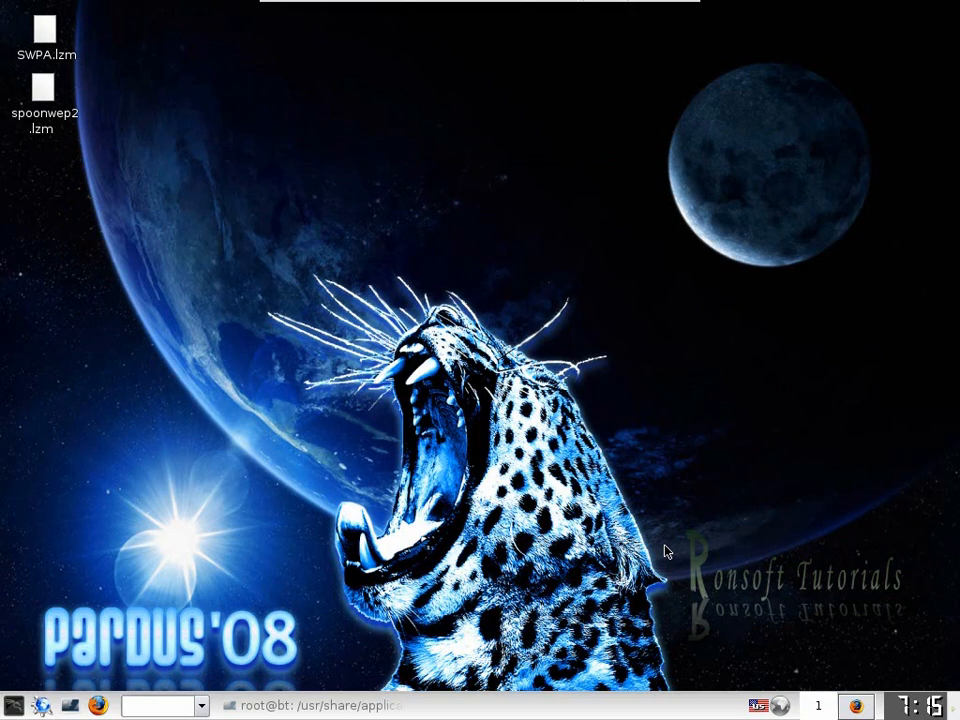
mouse_move(663, 549)
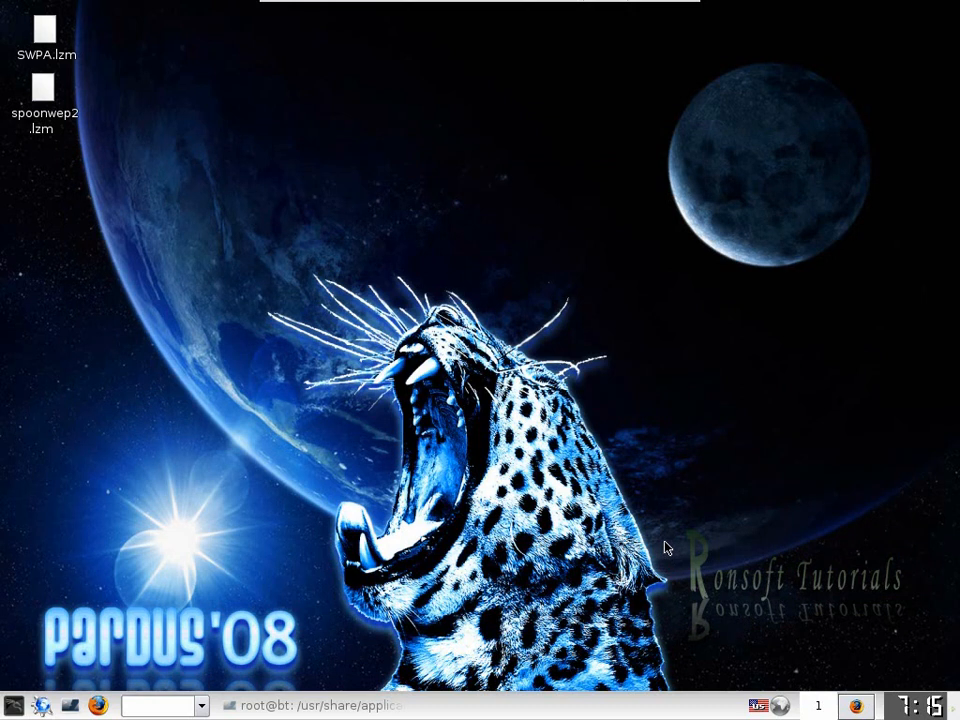
mouse_move(664, 520)
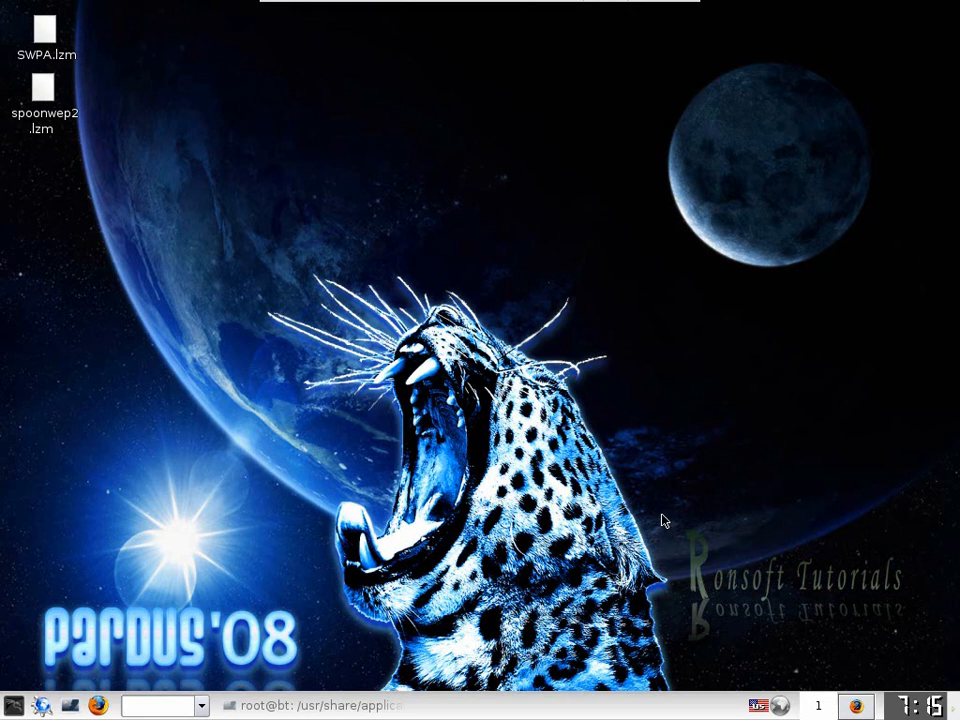
mouse_move(666, 514)
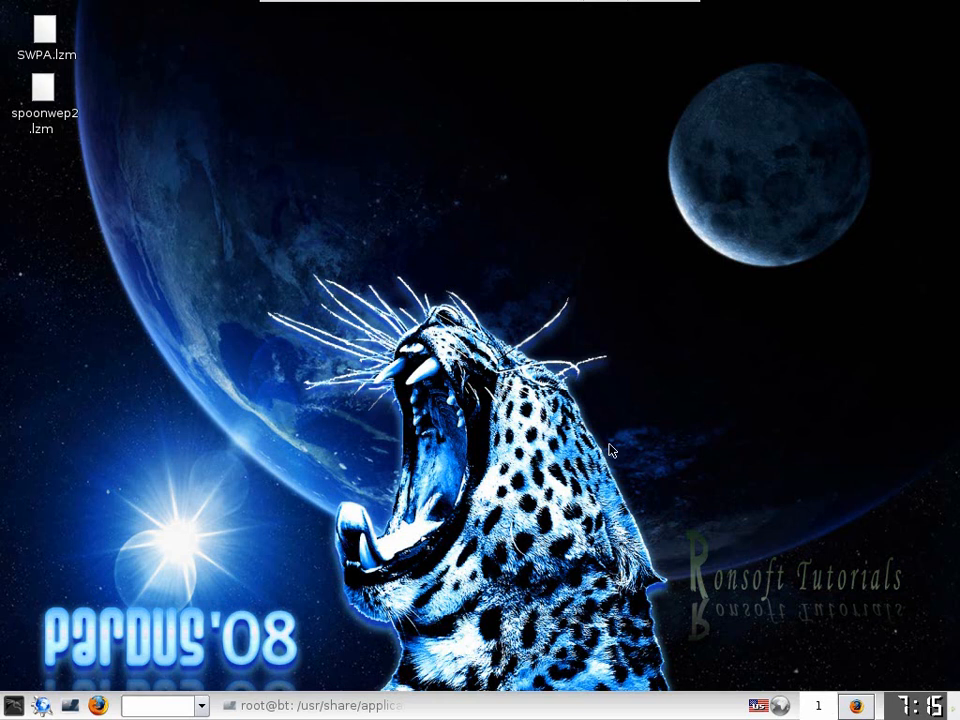
Step: Right-click empty wallpaper to bring up the KDE desktop context menu
right_click(612, 449)
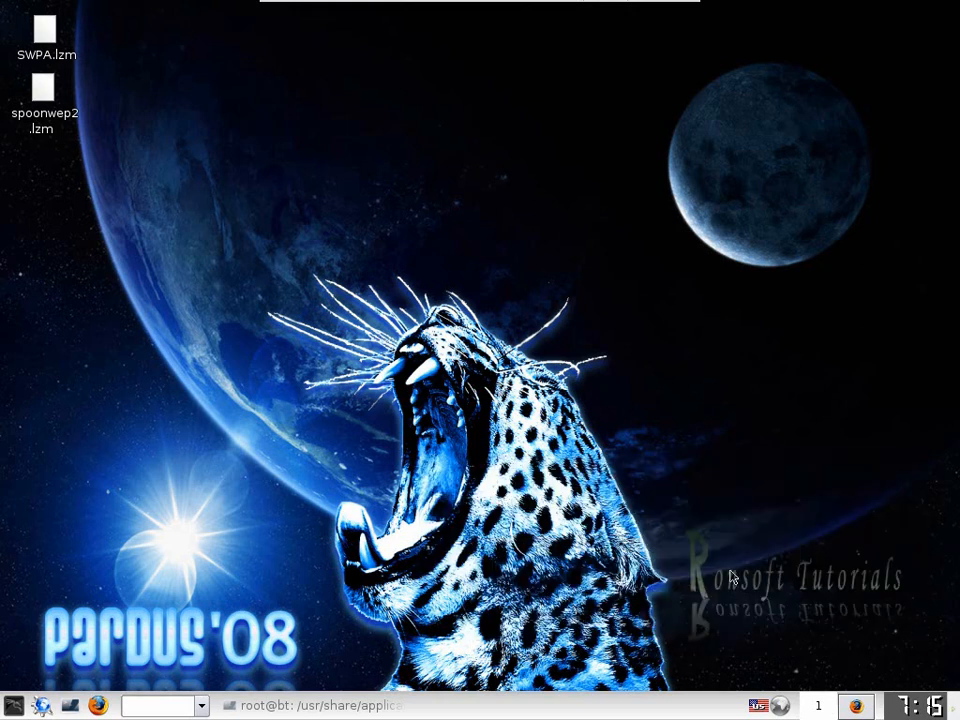
right_click(730, 575)
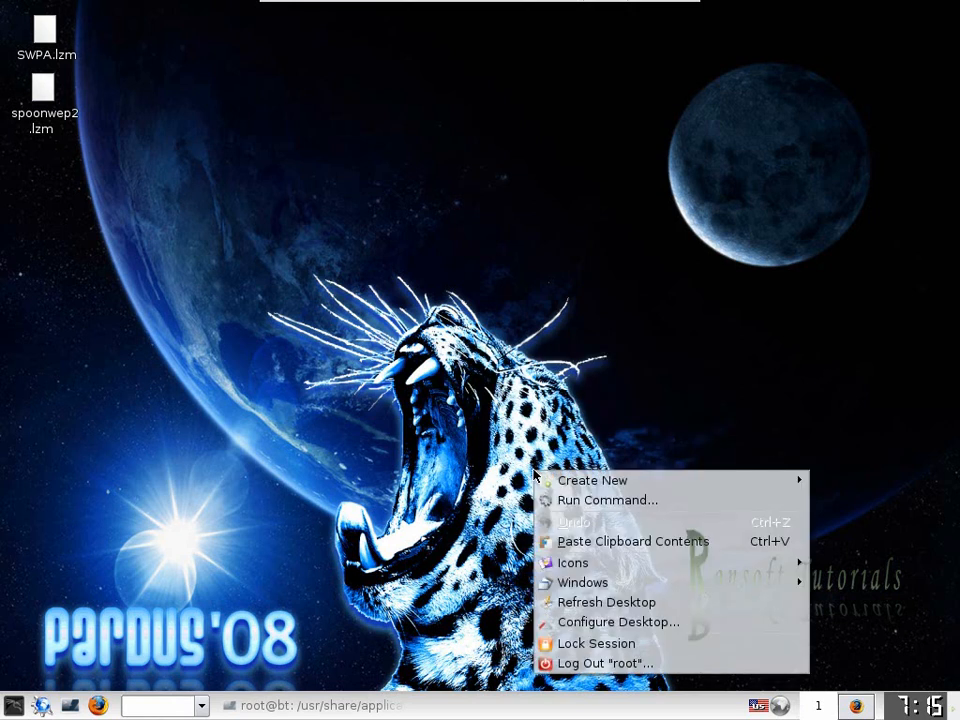